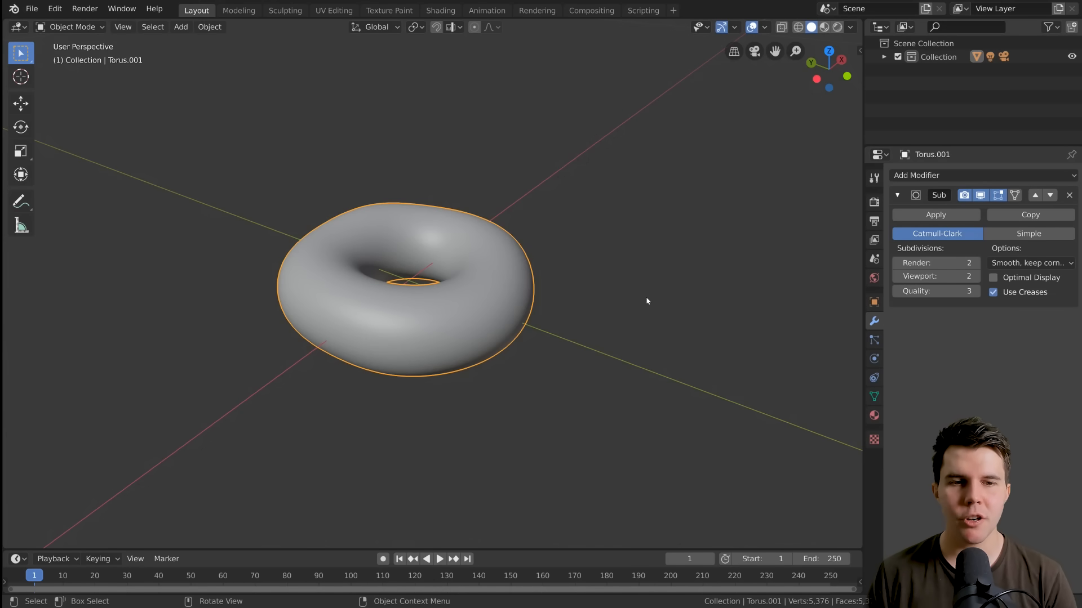
# - Orbit around the donut, switch it to Edit Mode, and inspect its 336-vertex cage
pyautogui.moveTo(646, 301); pyautogui.dragTo(552, 304)
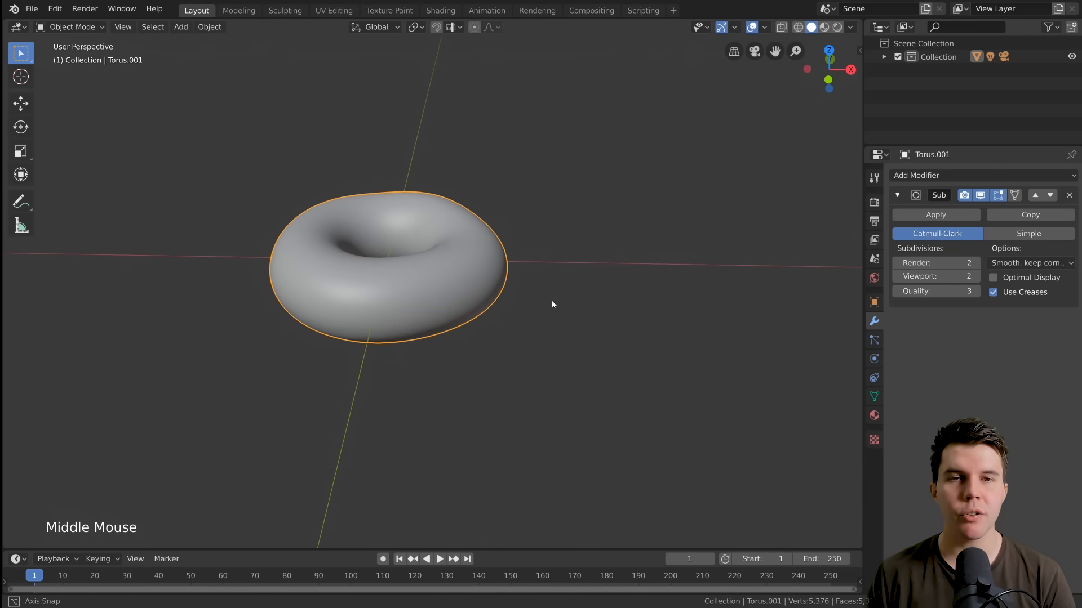
pyautogui.scroll(-3)
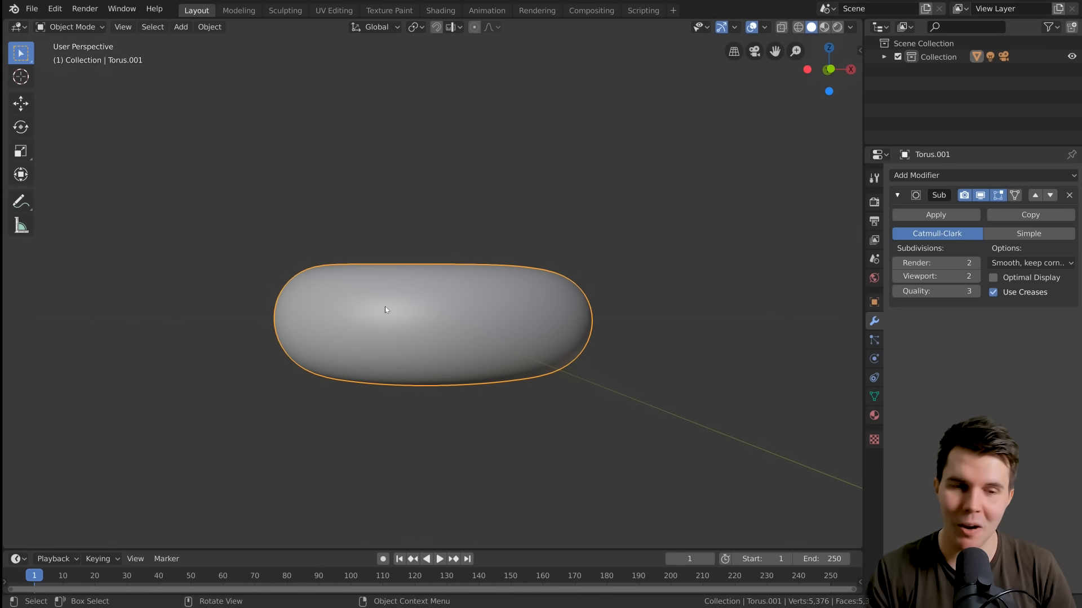
pyautogui.moveTo(386, 311); pyautogui.dragTo(452, 314)
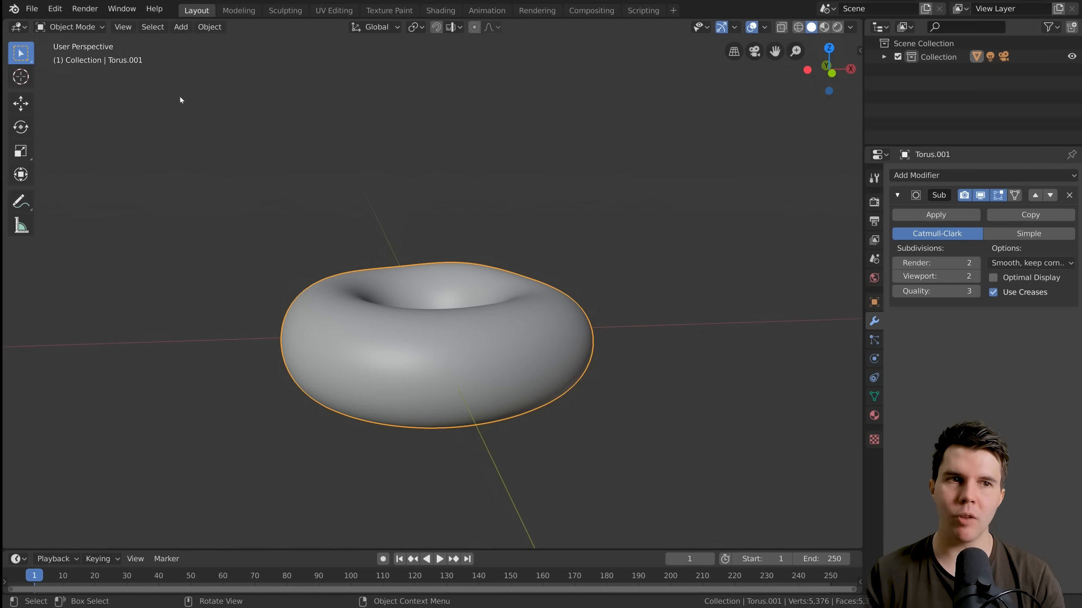
pyautogui.press('Tab')
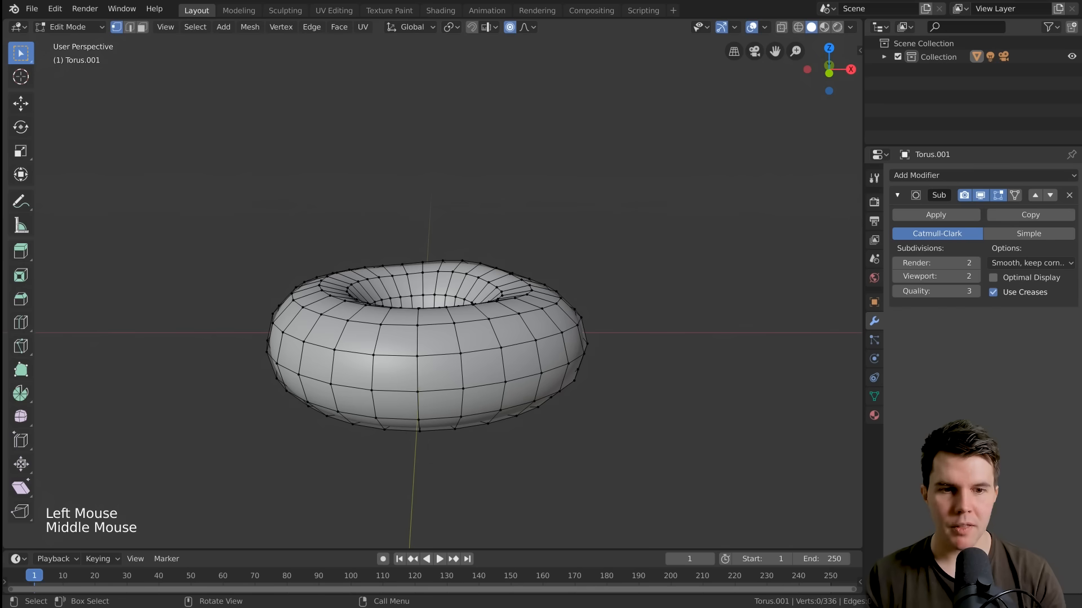
pyautogui.click(415, 340)
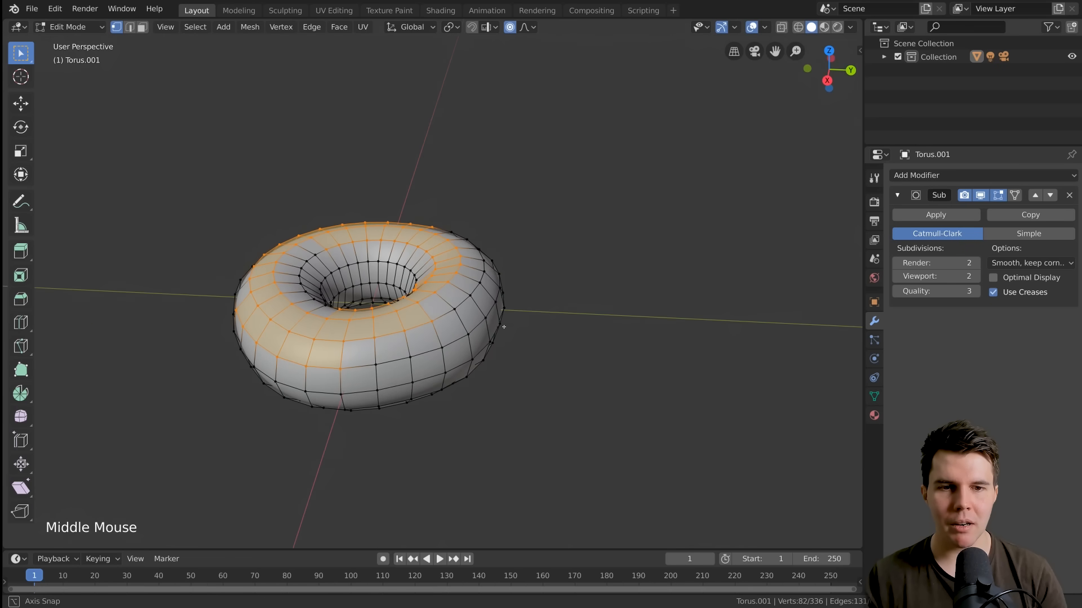
pyautogui.moveTo(504, 328); pyautogui.dragTo(641, 283)
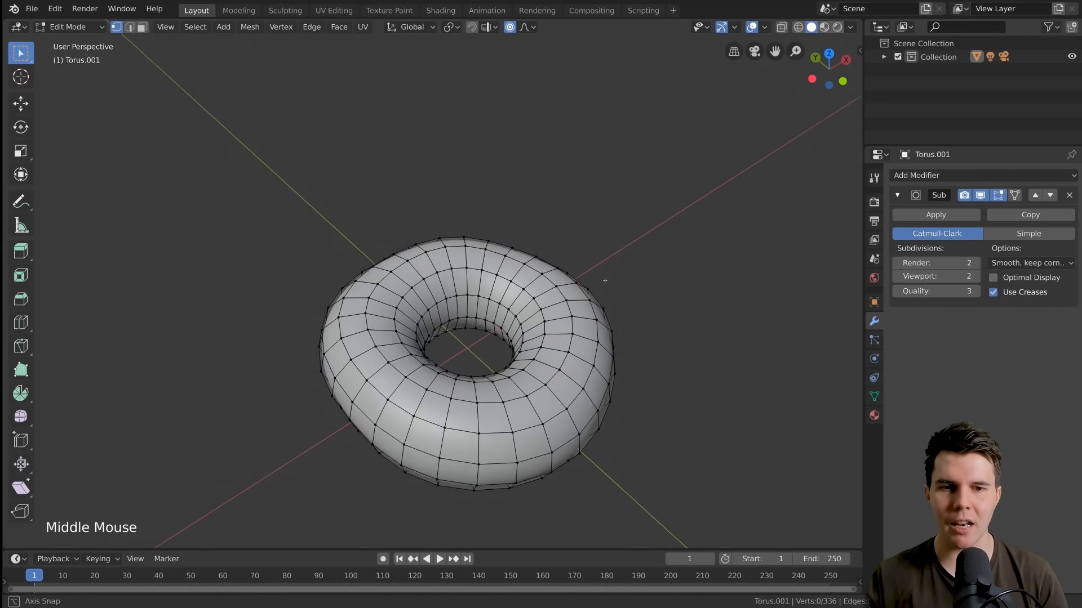
pyautogui.scroll(-3)
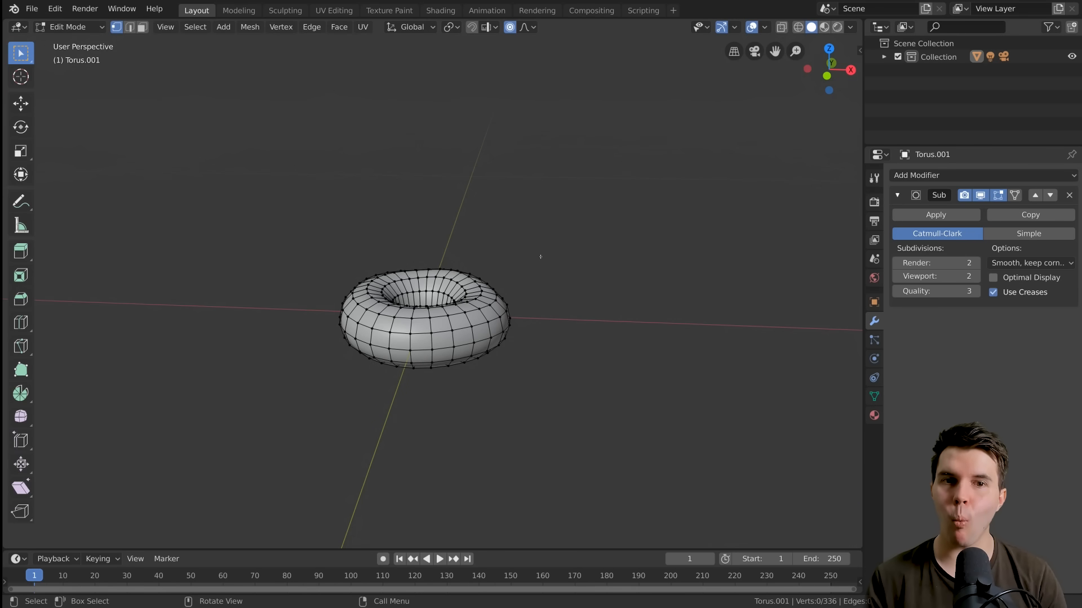
pyautogui.press('KP_1')
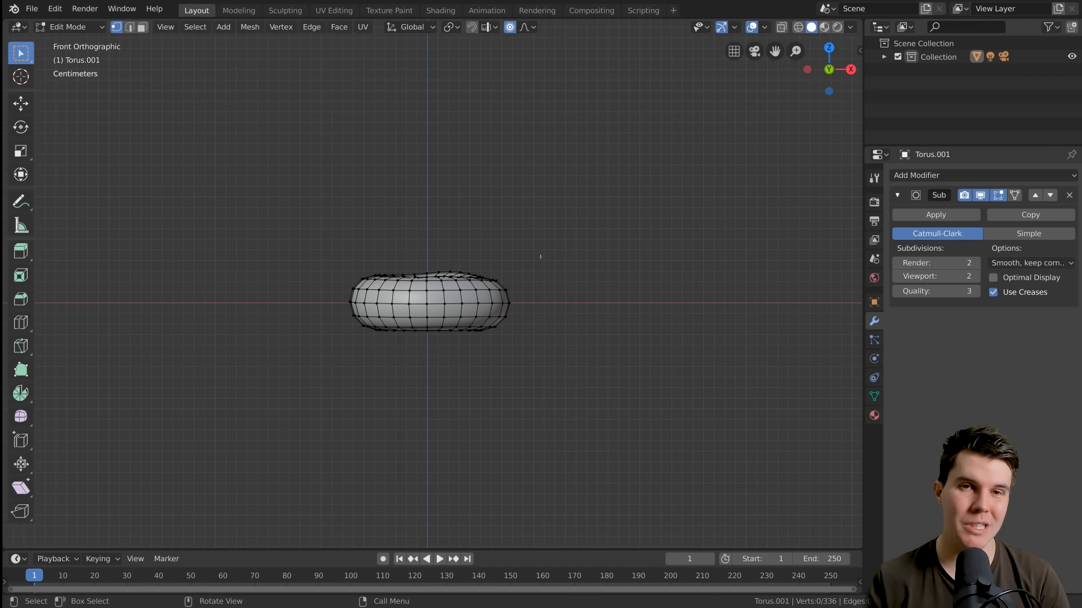
pyautogui.press('KP_3')
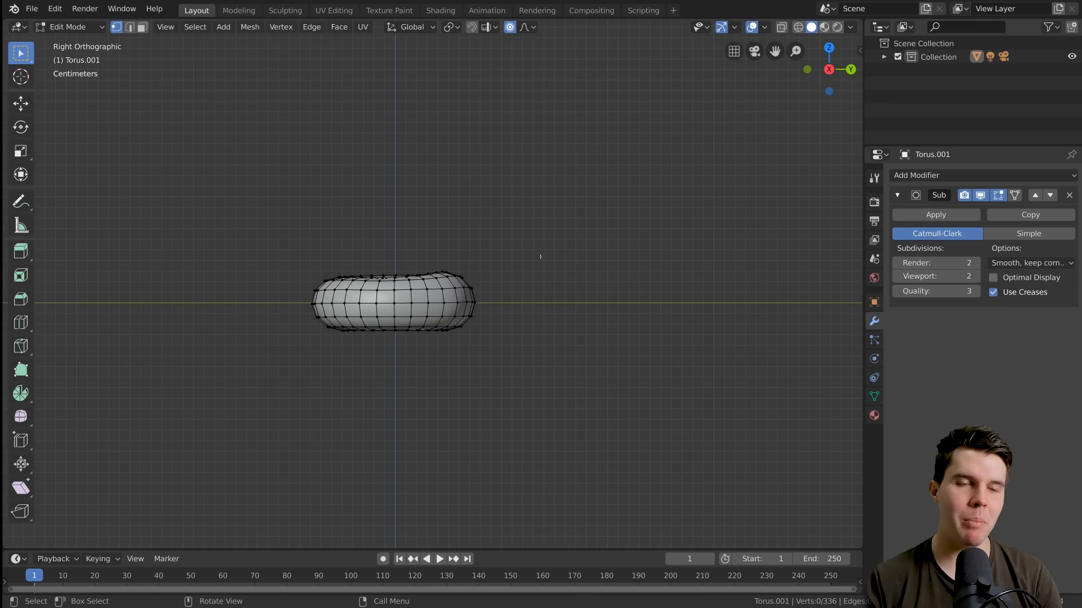
pyautogui.press('KP_7')
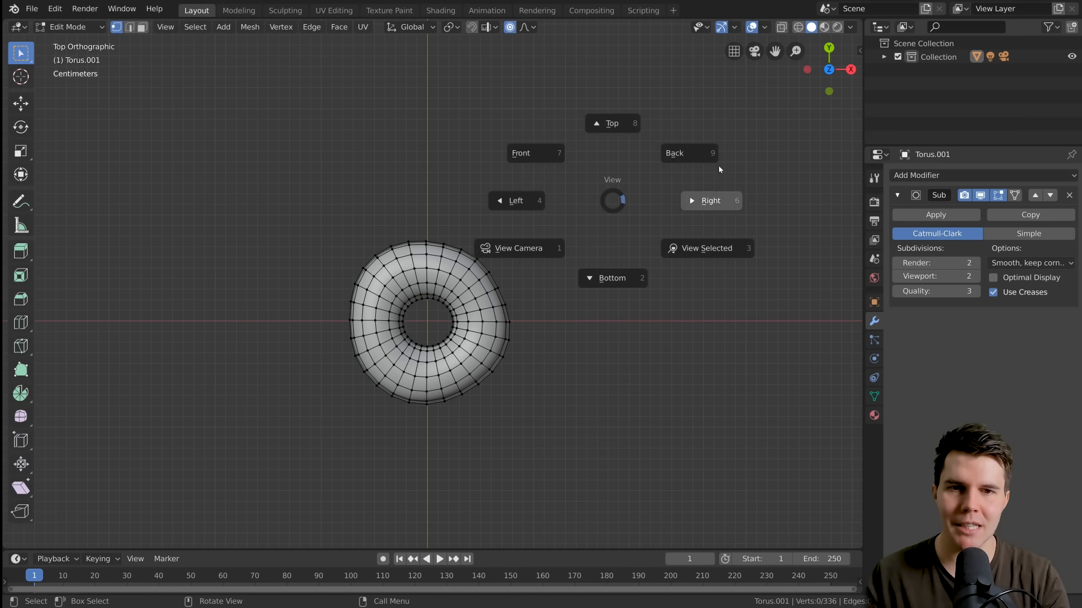
pyautogui.click(711, 200)
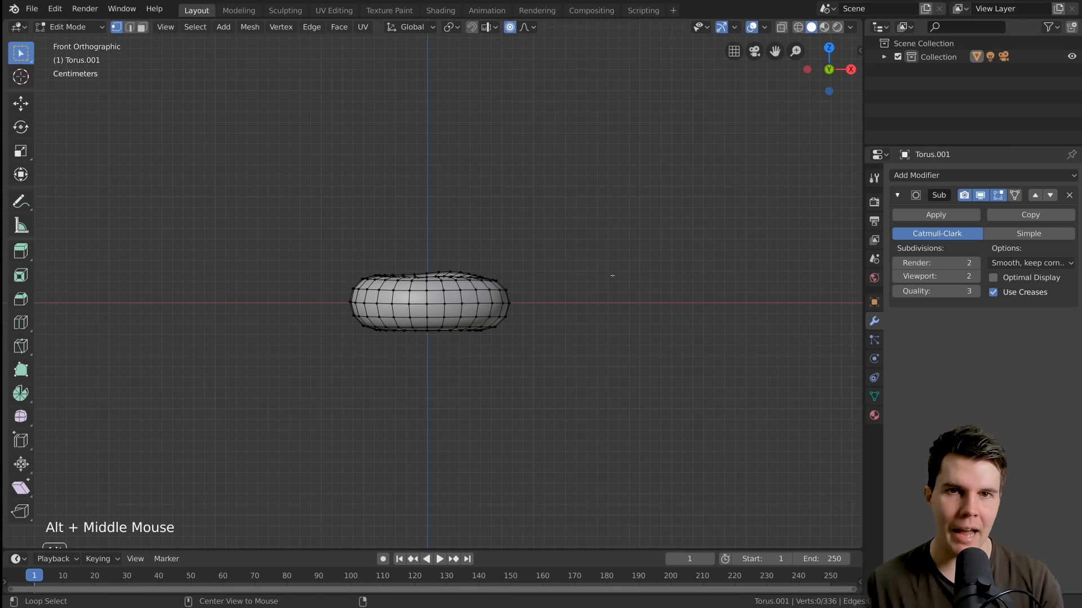
pyautogui.moveTo(611, 275); pyautogui.dragTo(703, 276)
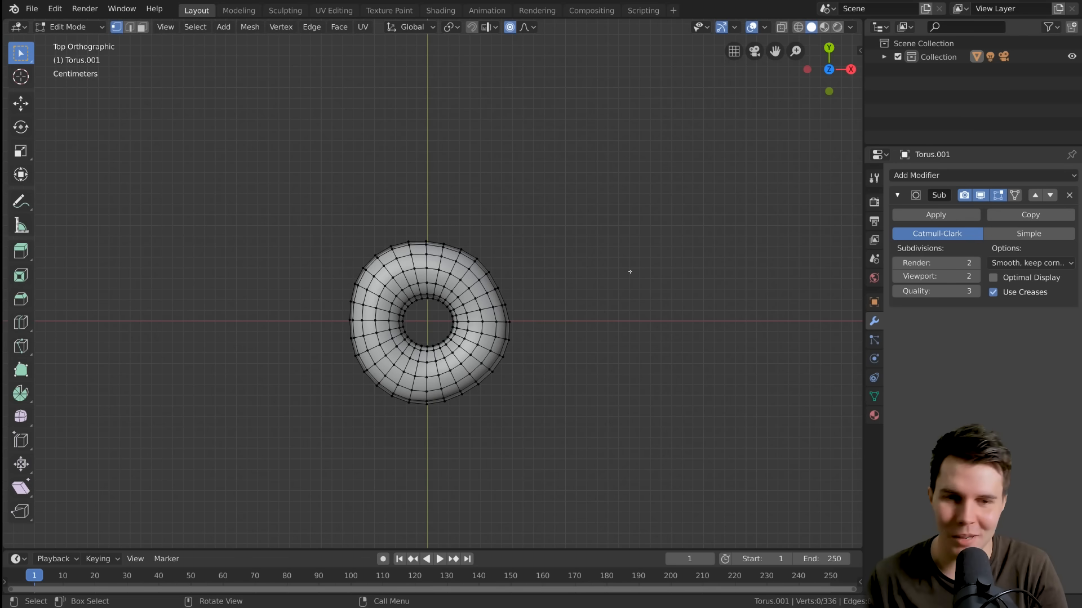
pyautogui.press('KP_1')
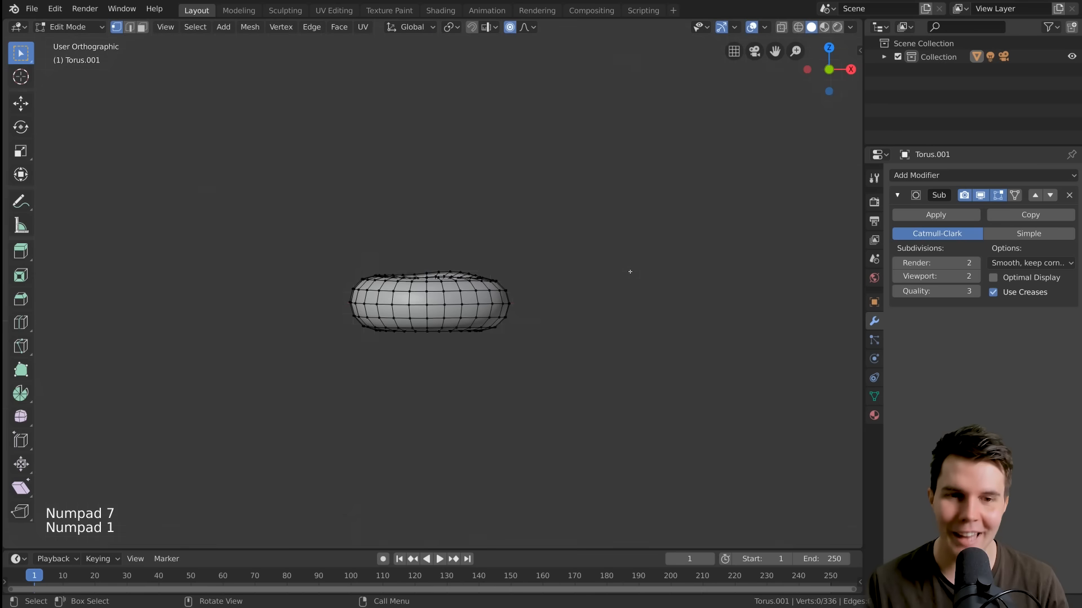
pyautogui.press('KP_7')
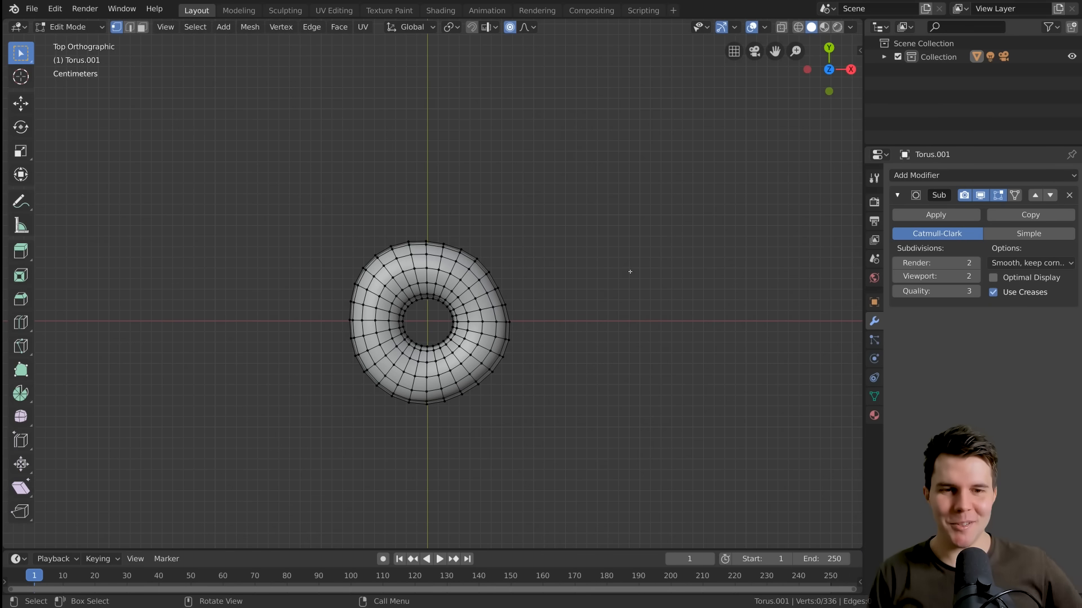
pyautogui.press('KP_1')
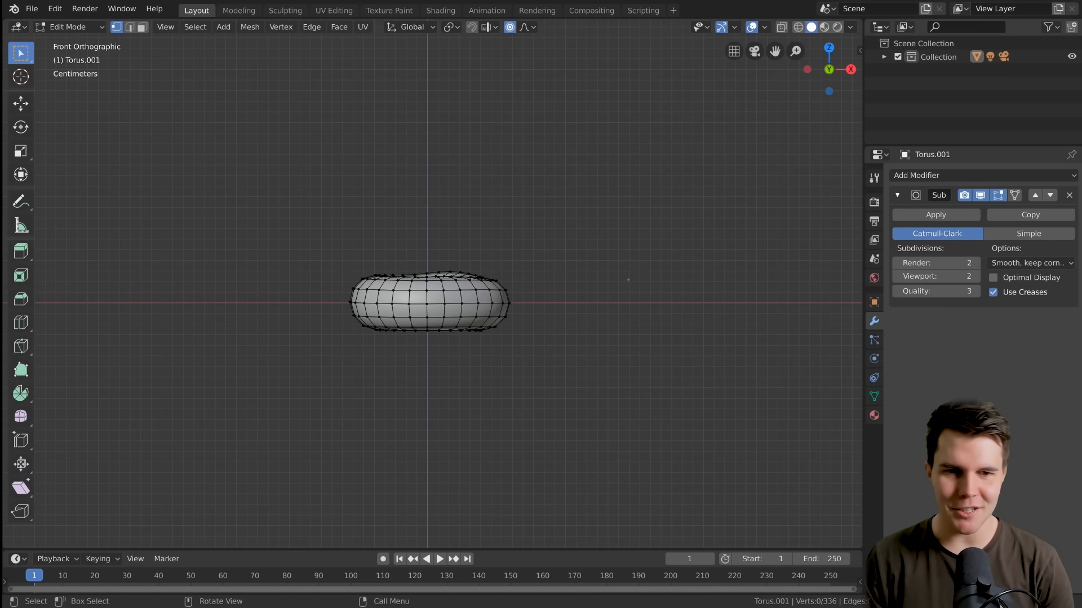
pyautogui.scroll(3)
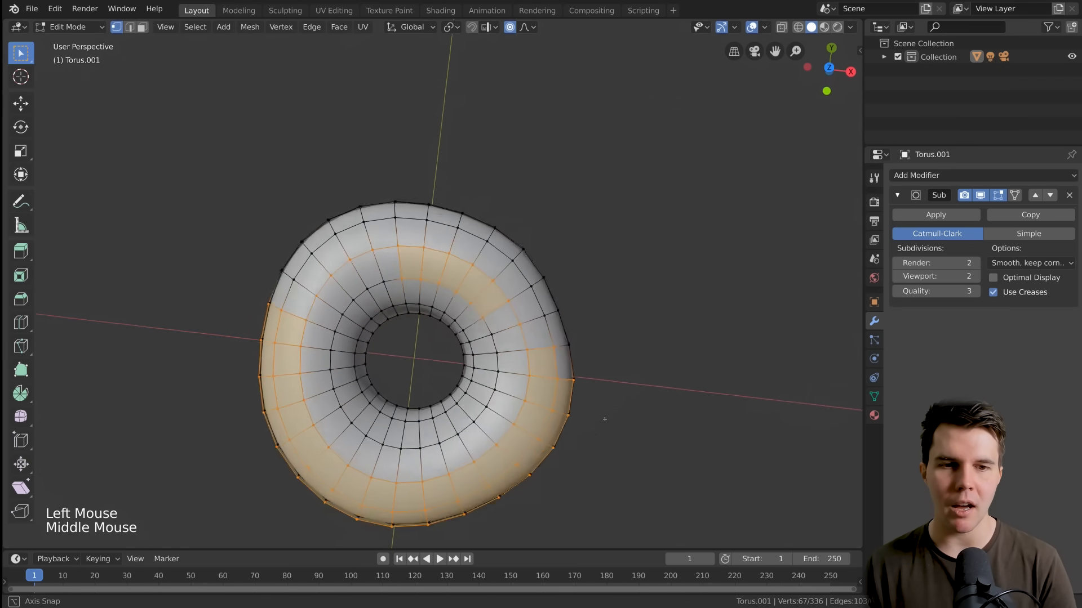
# - Switch to front view, clear the vertex selection, and turn on X-Ray (Alt+Z)
pyautogui.press('KP_1')
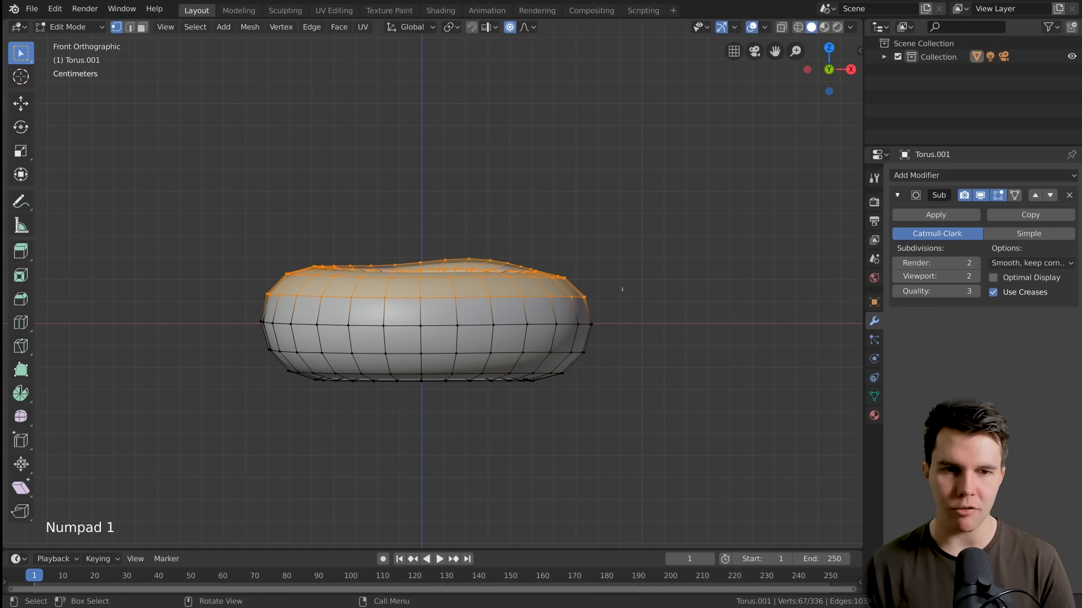
pyautogui.click(781, 27)
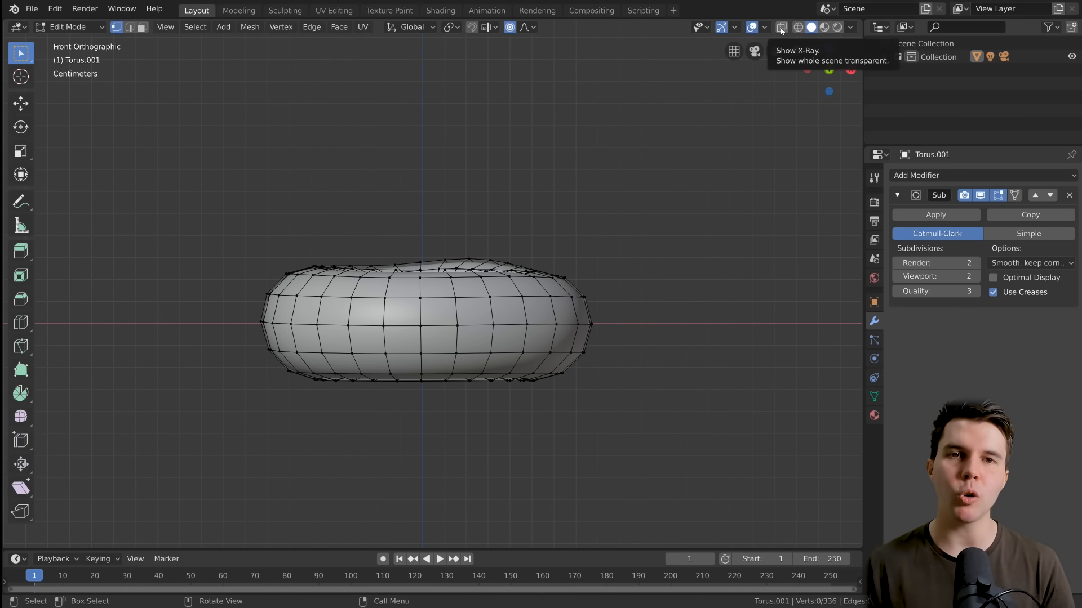
pyautogui.click(780, 27)
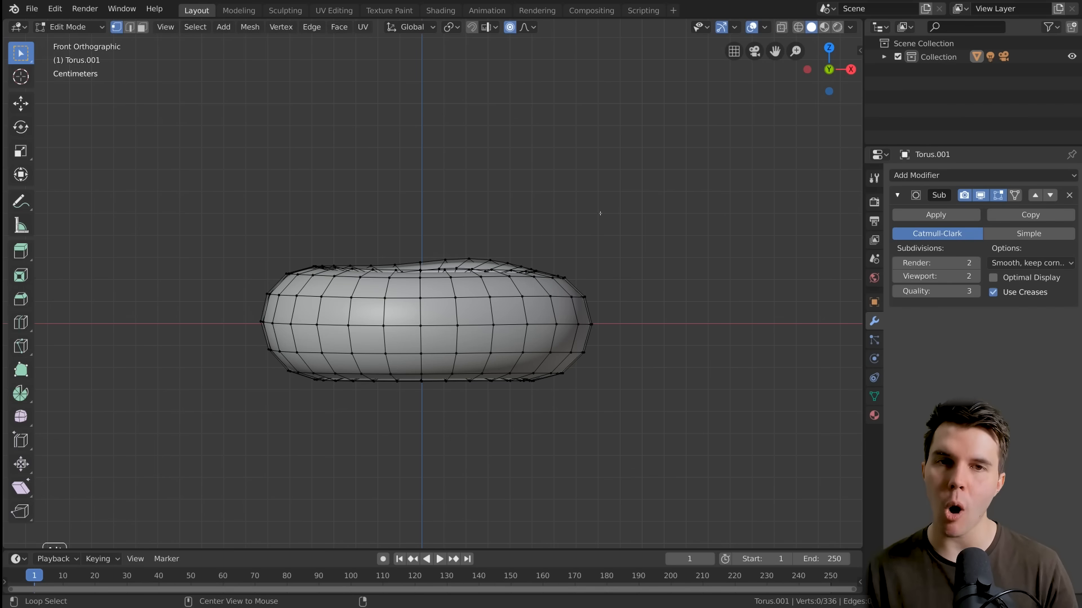
pyautogui.press('Alt+Z')
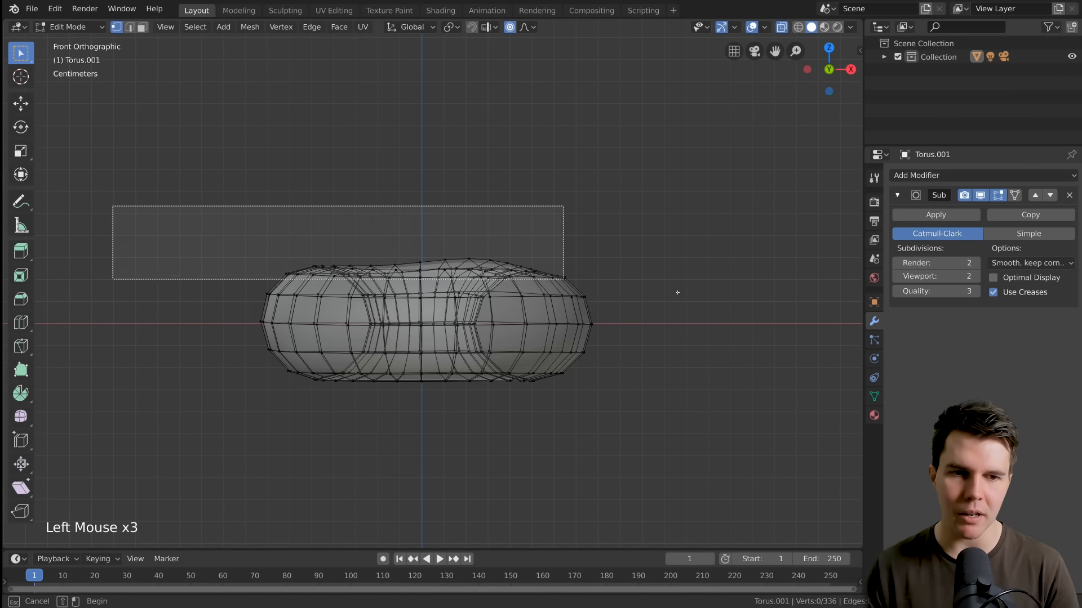
# - Box-select all vertices in the donut's top half and zoom in
pyautogui.moveTo(113, 204); pyautogui.dragTo(563, 276)
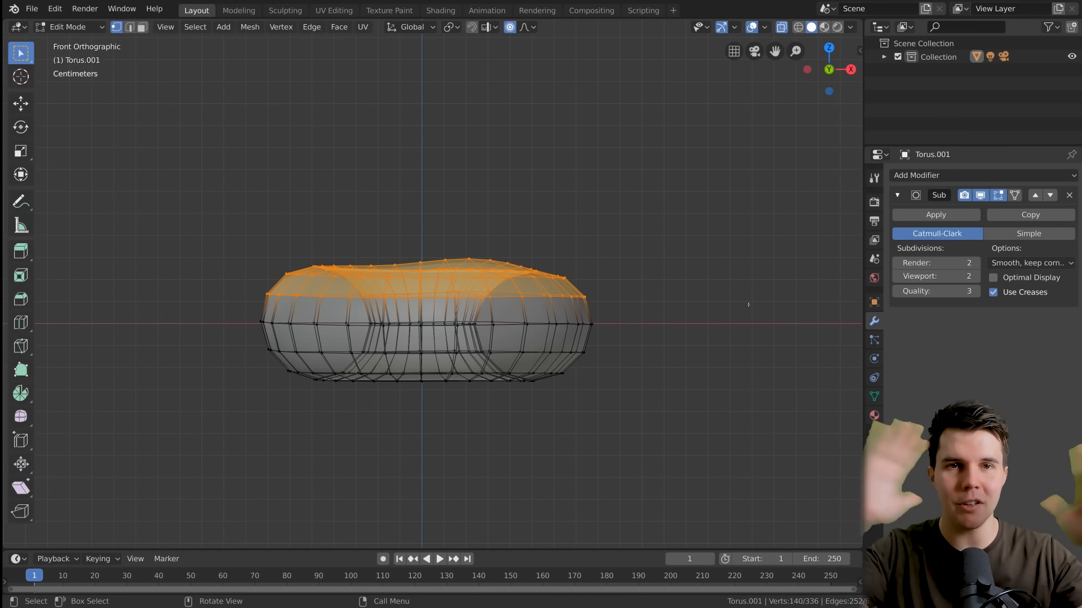
pyautogui.moveTo(696, 312)
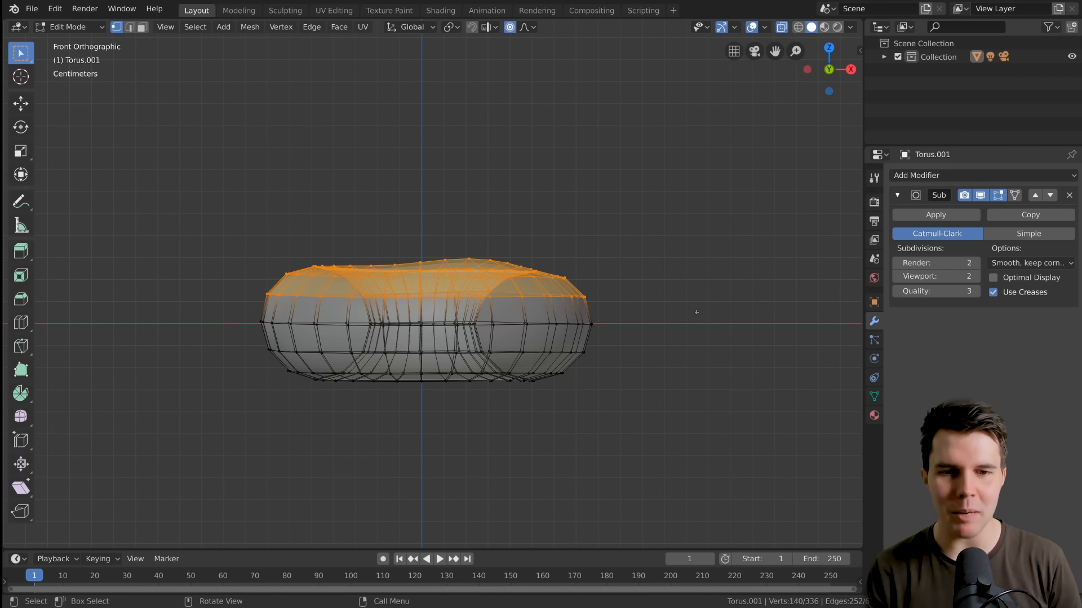
pyautogui.moveTo(640, 287)
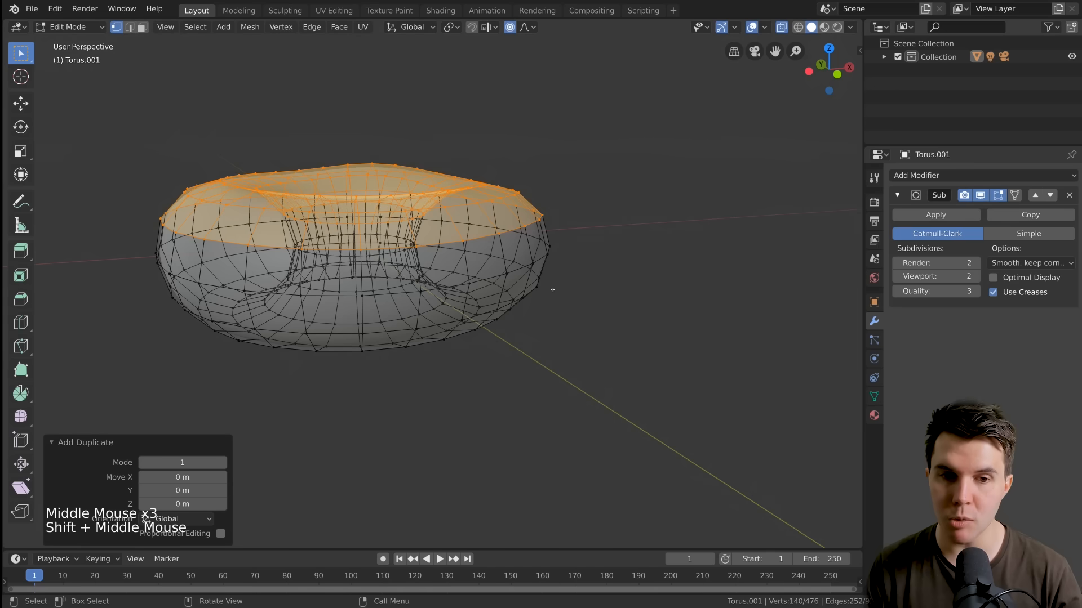
pyautogui.scroll(3)
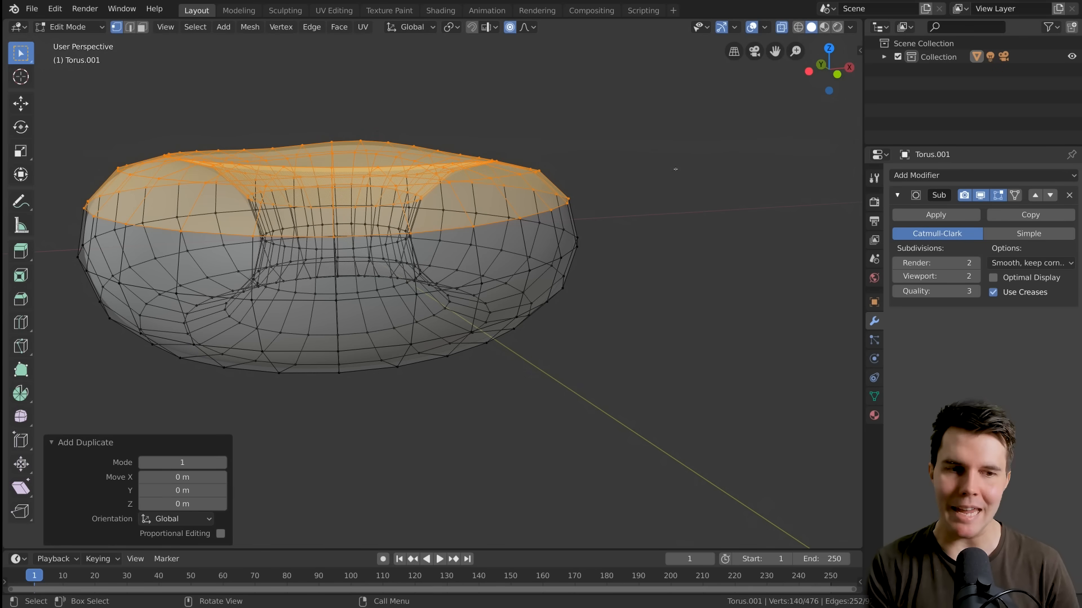
# - Separate the selected top faces by Selection, returning the torus to 336 vertices
pyautogui.press('P')
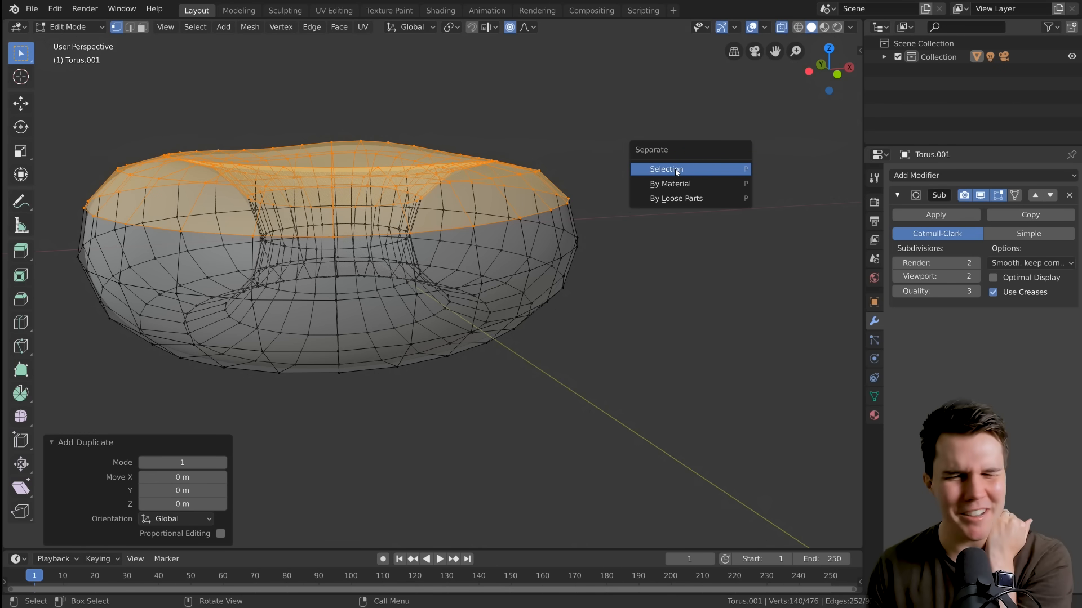
pyautogui.moveTo(701, 175)
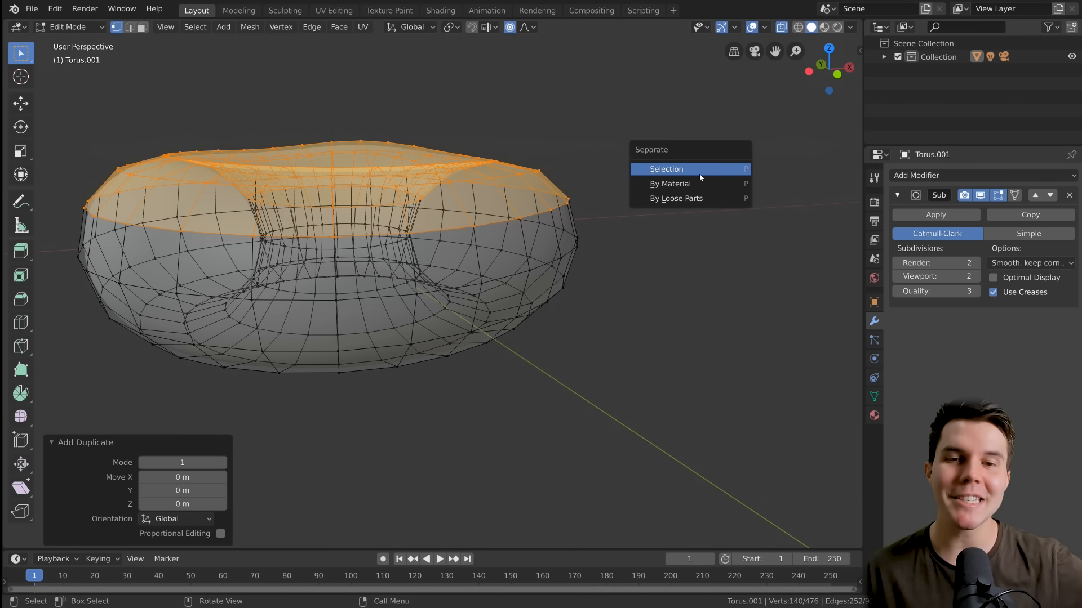
pyautogui.click(666, 169)
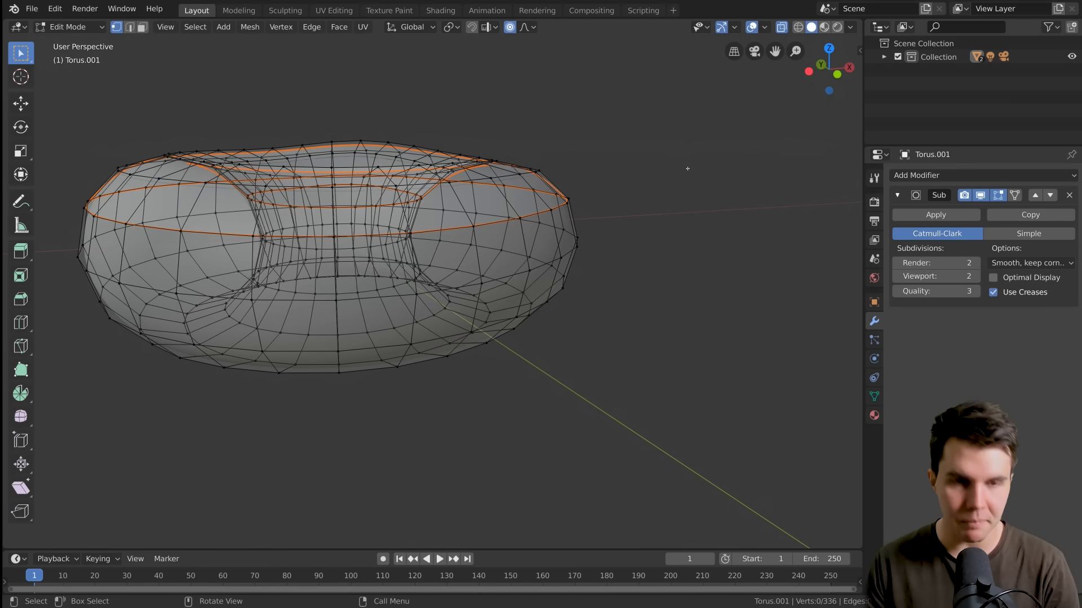
# - Back in Object Mode, rename Torus.000 to 'Icing' in the Outliner
pyautogui.press('Tab')
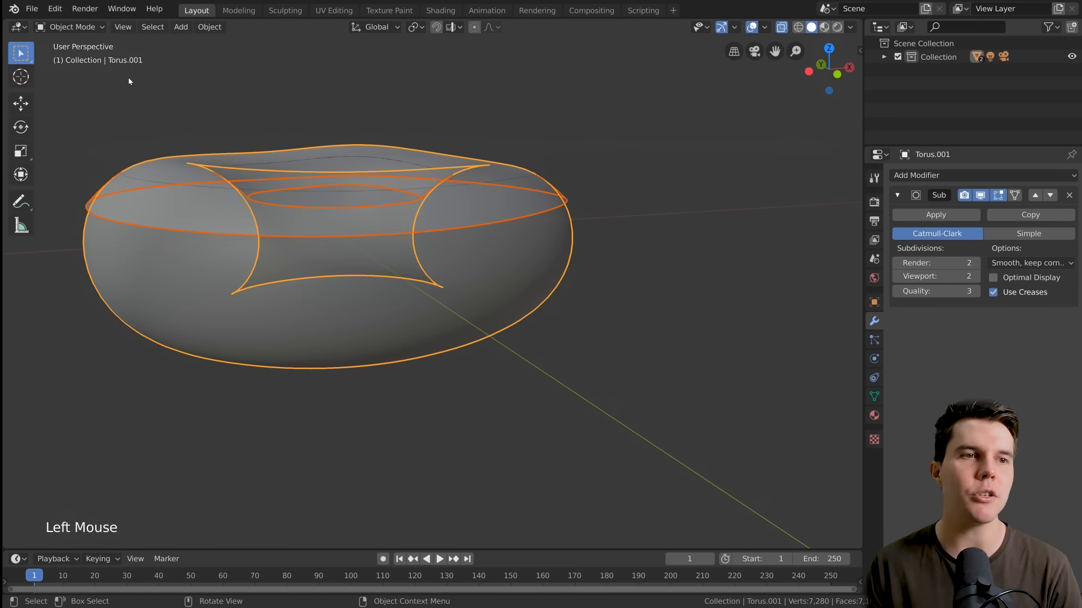
pyautogui.press('Tab')
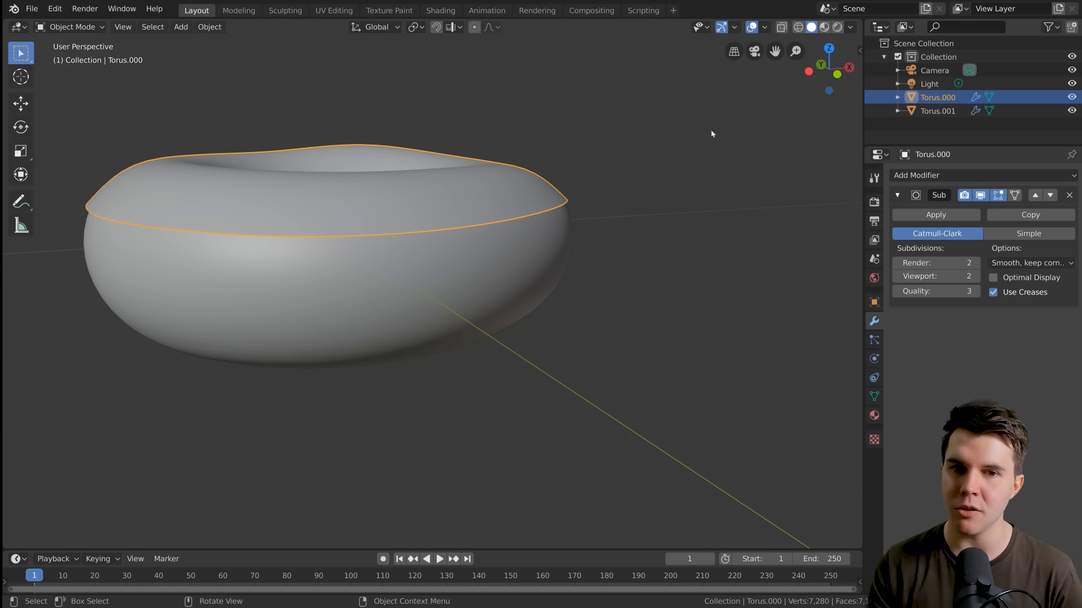
pyautogui.click(937, 110)
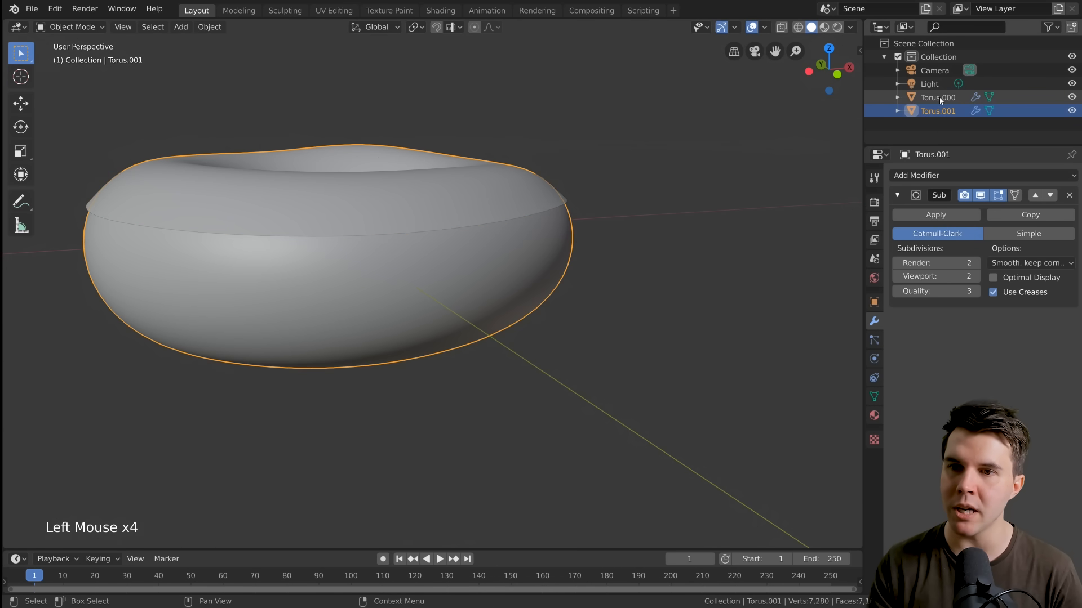
pyautogui.click(938, 97)
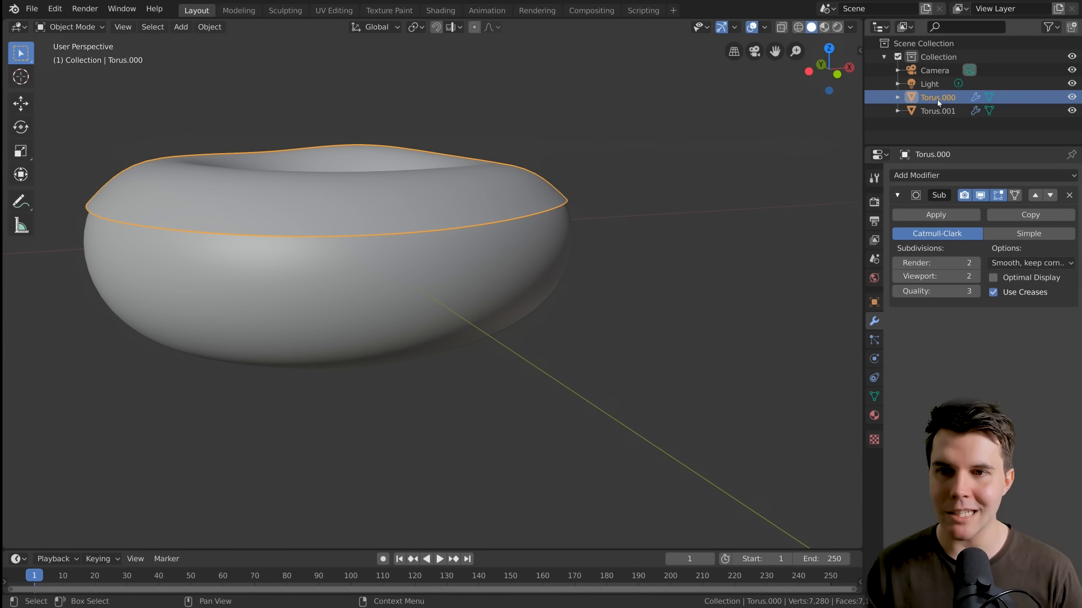
pyautogui.doubleClick(938, 97)
pyautogui.write('Icing')
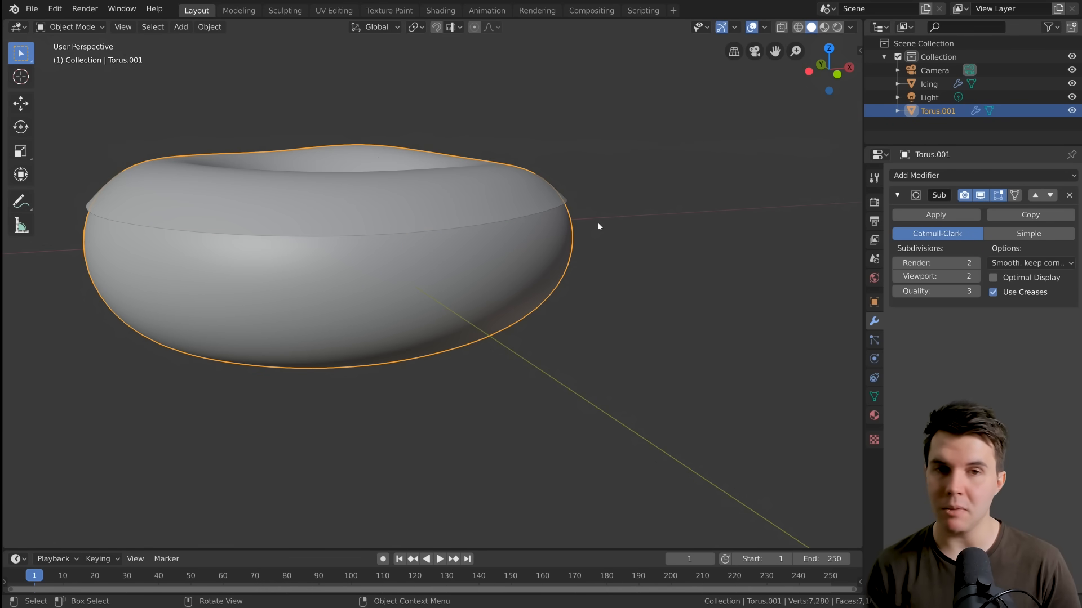
pyautogui.moveTo(478, 243)
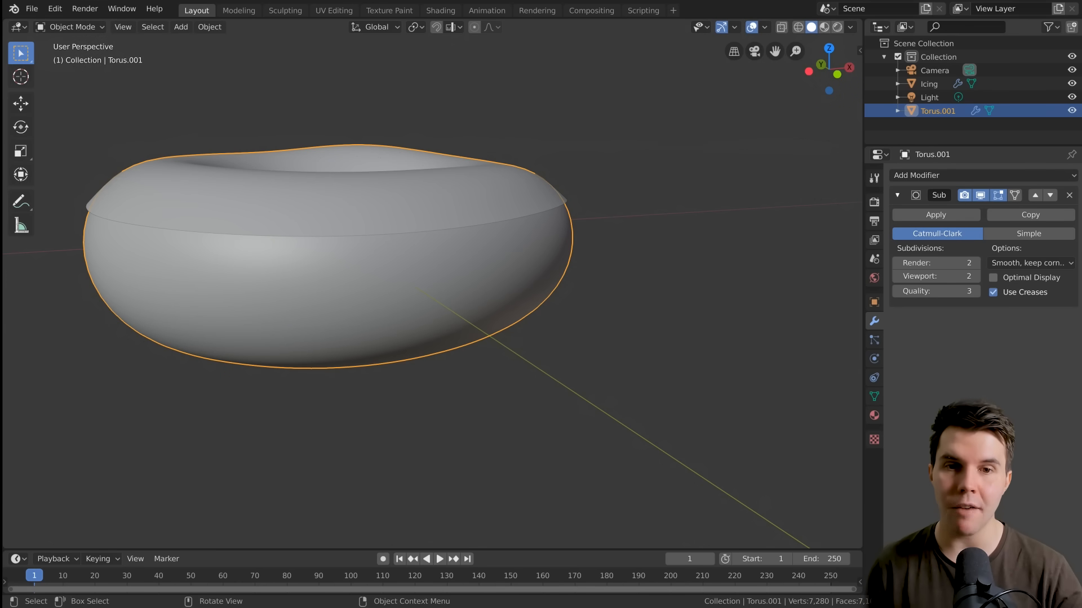
# - Rename Torus.001 to 'Donut' with F2
pyautogui.press('F2')
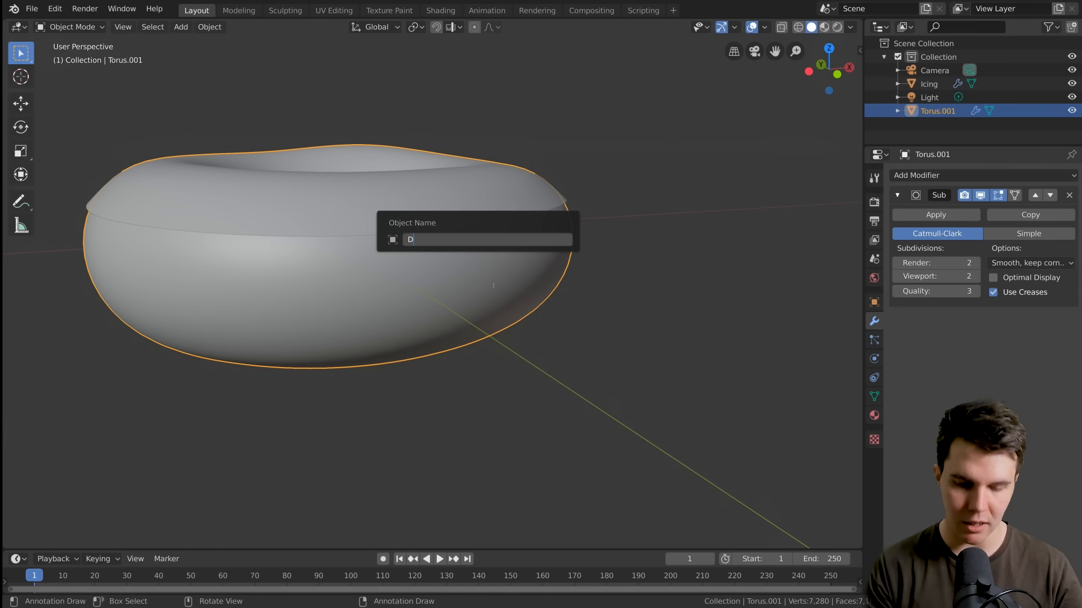
pyautogui.write('Donut')
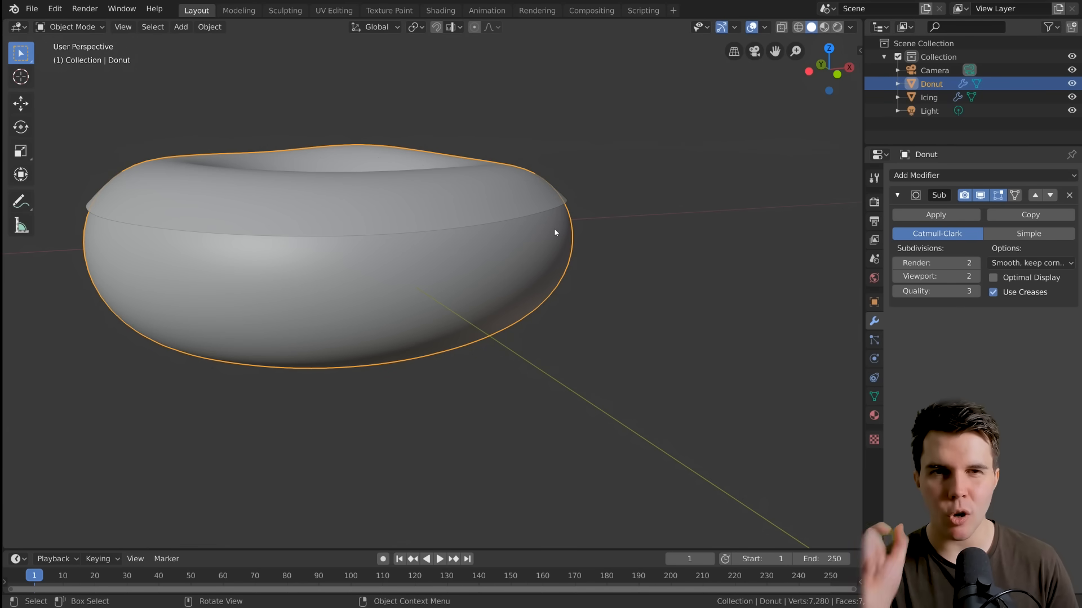
pyautogui.press('Tab')
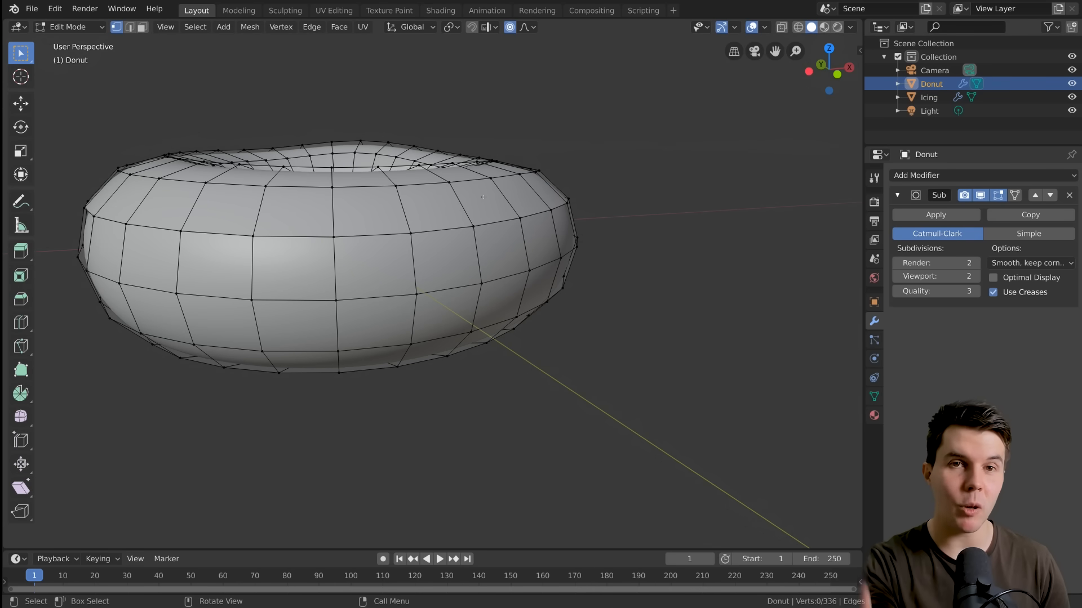
# - Move a Donut vertex with G, then select the mesh's connected upper part
pyautogui.press('KP_1')
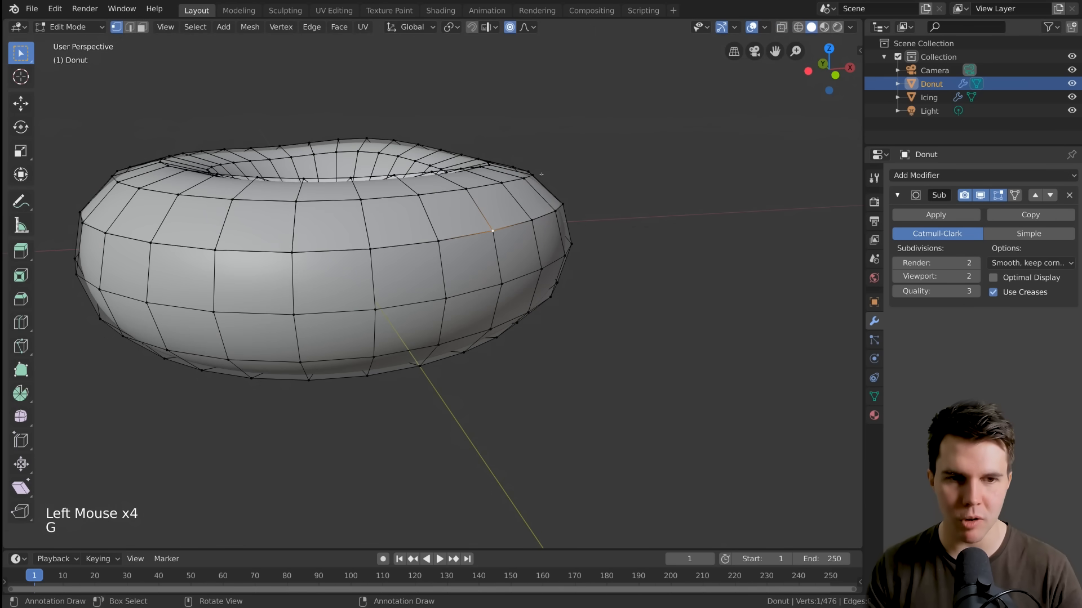
pyautogui.press('g')
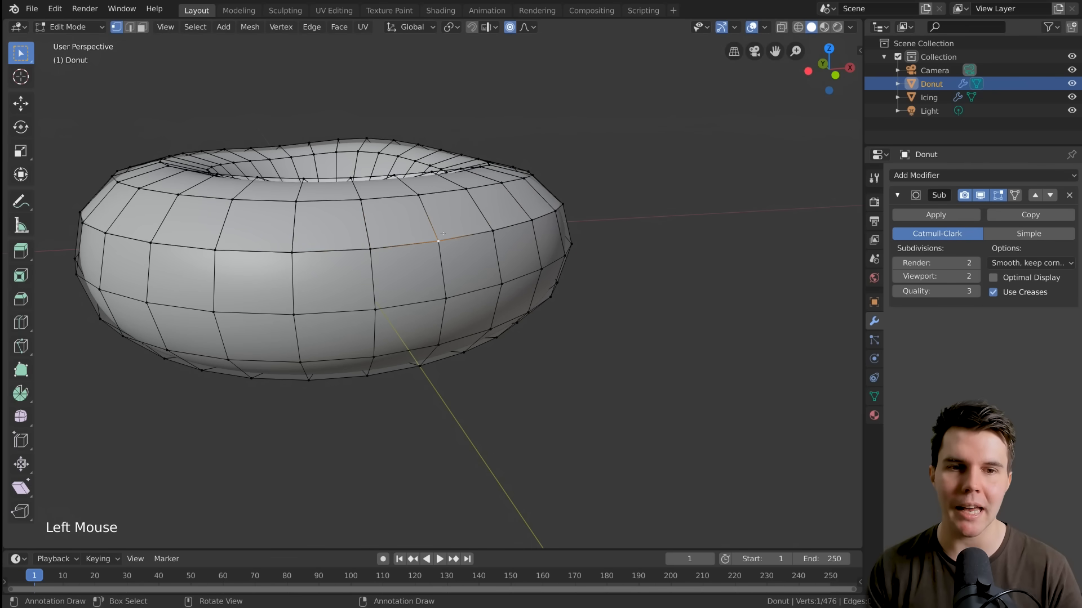
pyautogui.click(494, 230)
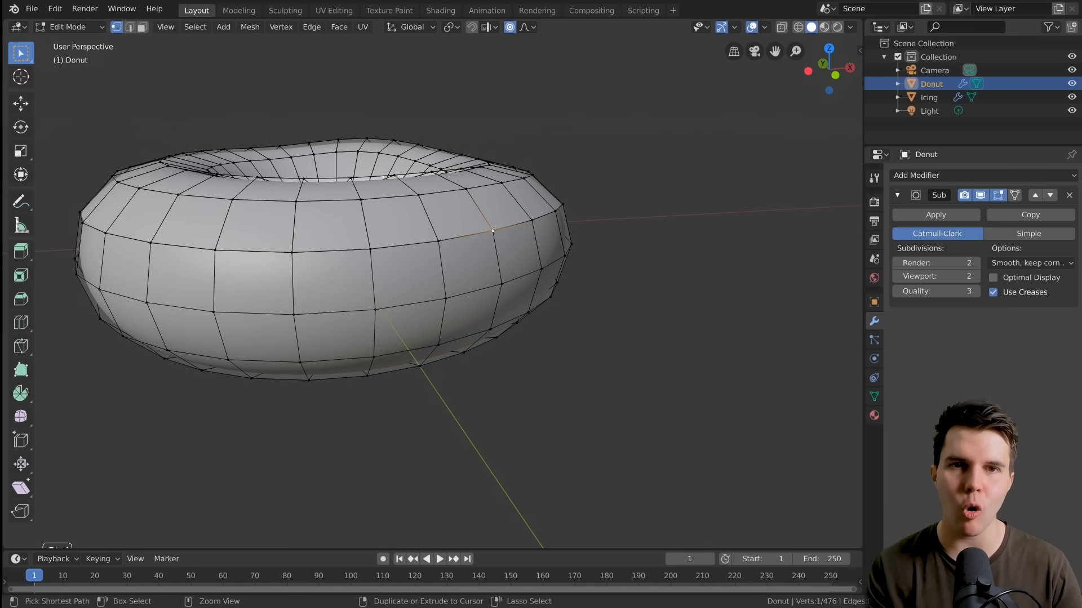
pyautogui.click(501, 282)
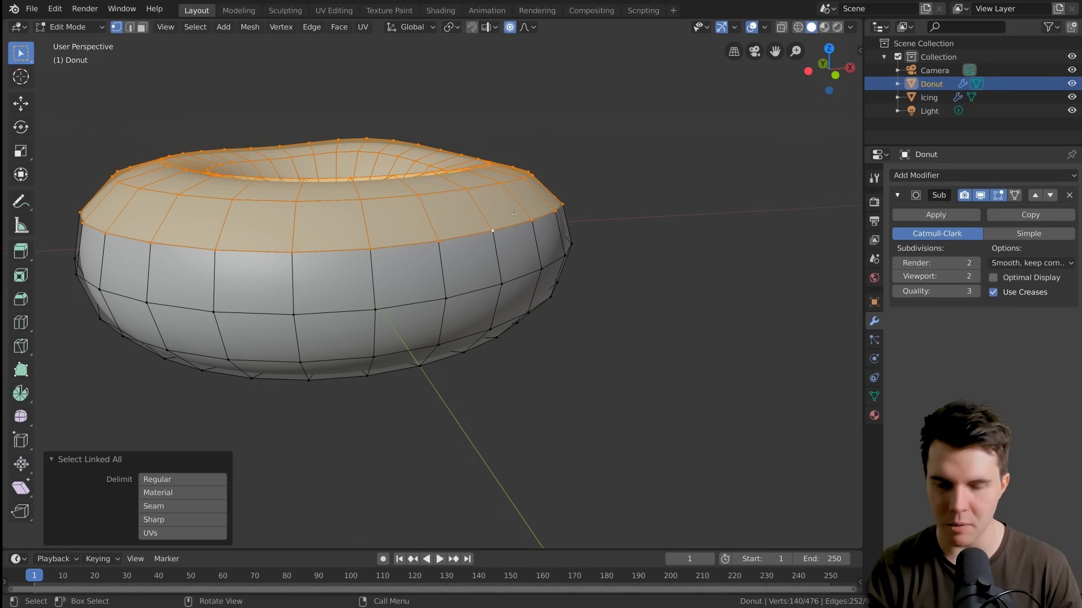
pyautogui.press('X')
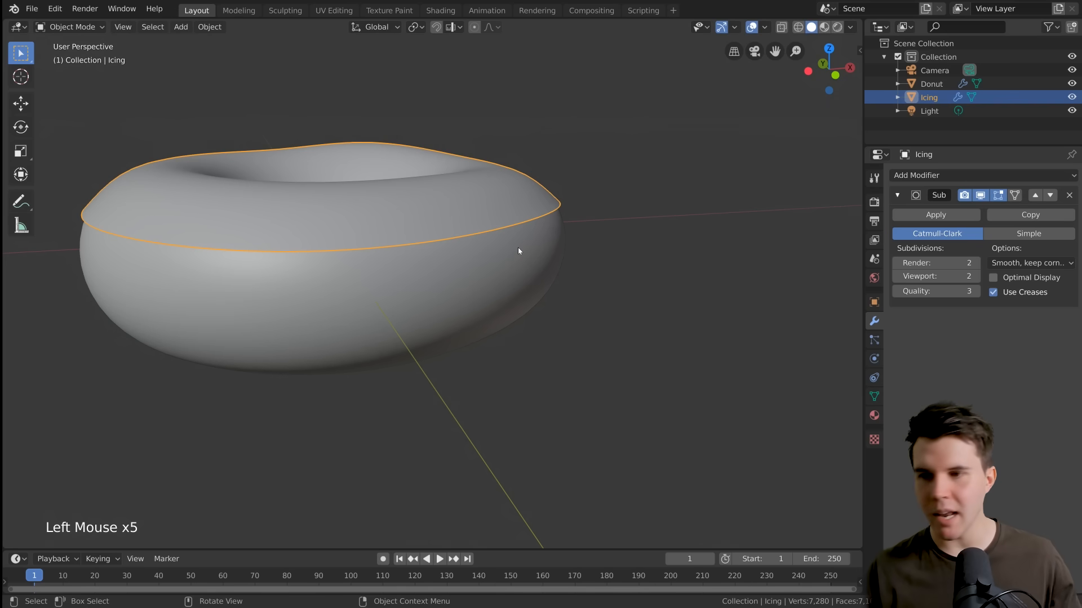
pyautogui.moveTo(636, 242)
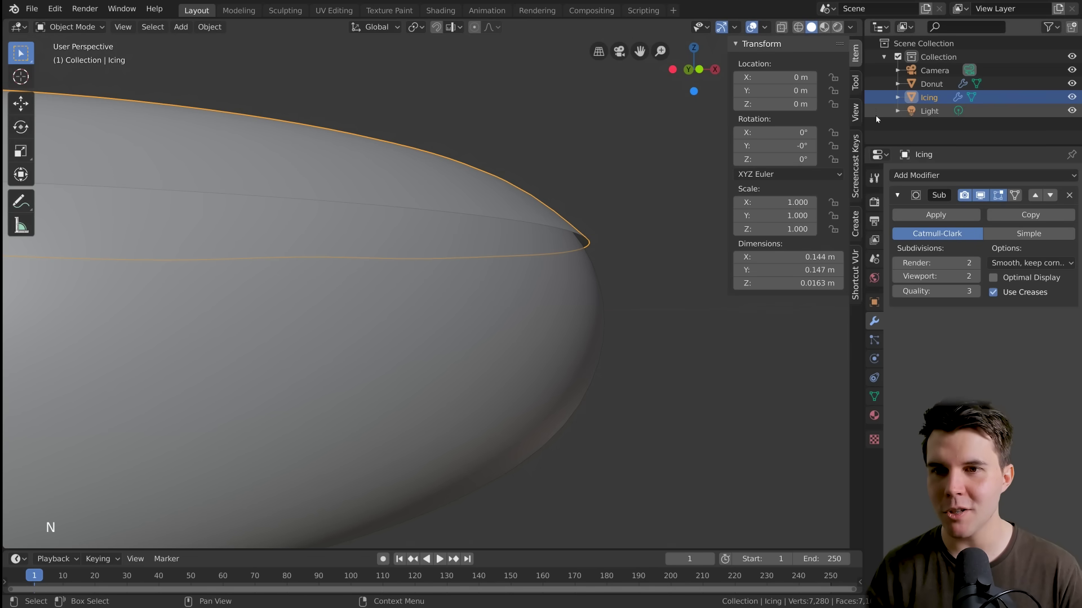
# - Open the 3D view's settings sidebar and restore Clip Start to 0.001 m
pyautogui.click(855, 112)
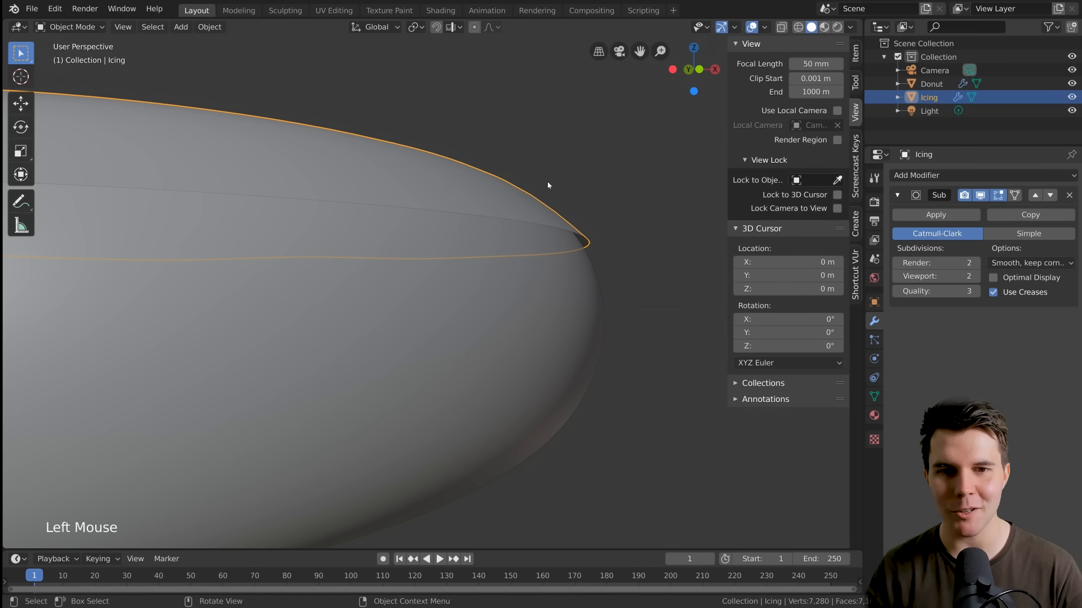
pyautogui.scroll(-3)
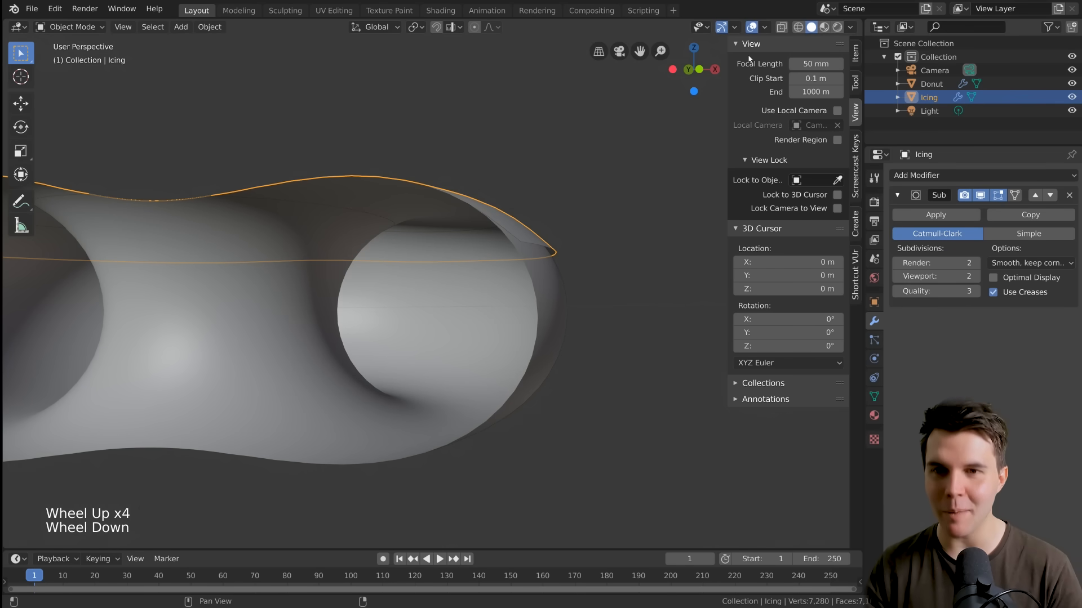
pyautogui.moveTo(815, 78)
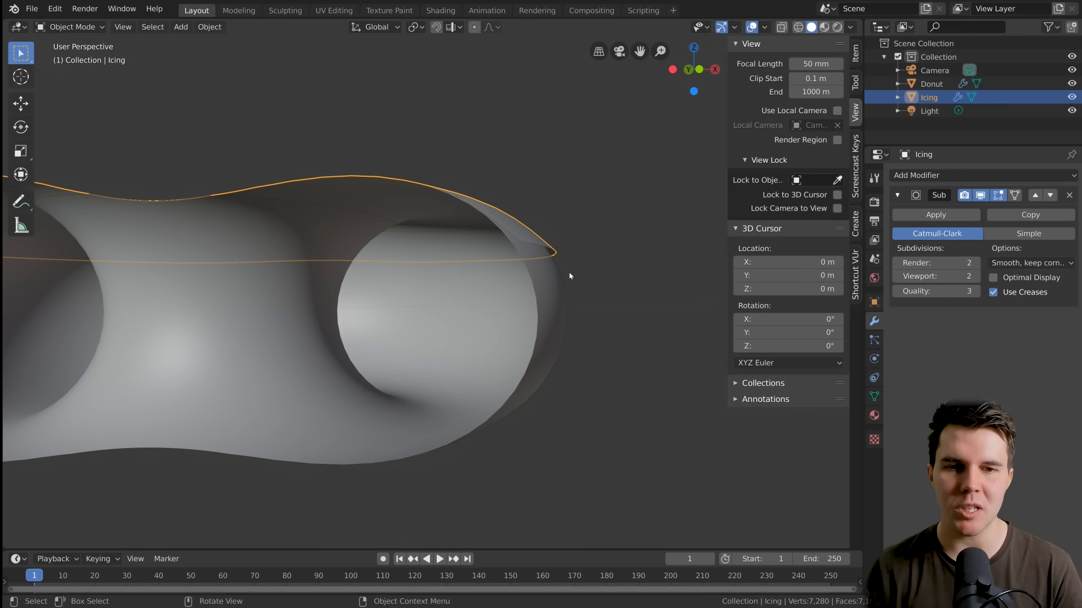
pyautogui.scroll(-3)
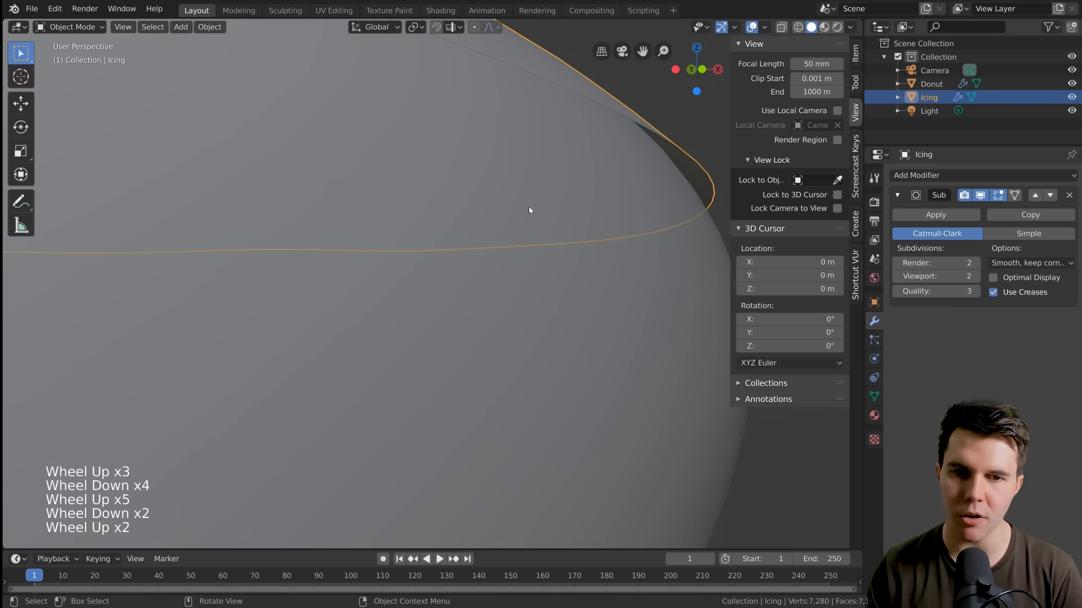
pyautogui.scroll(-3)
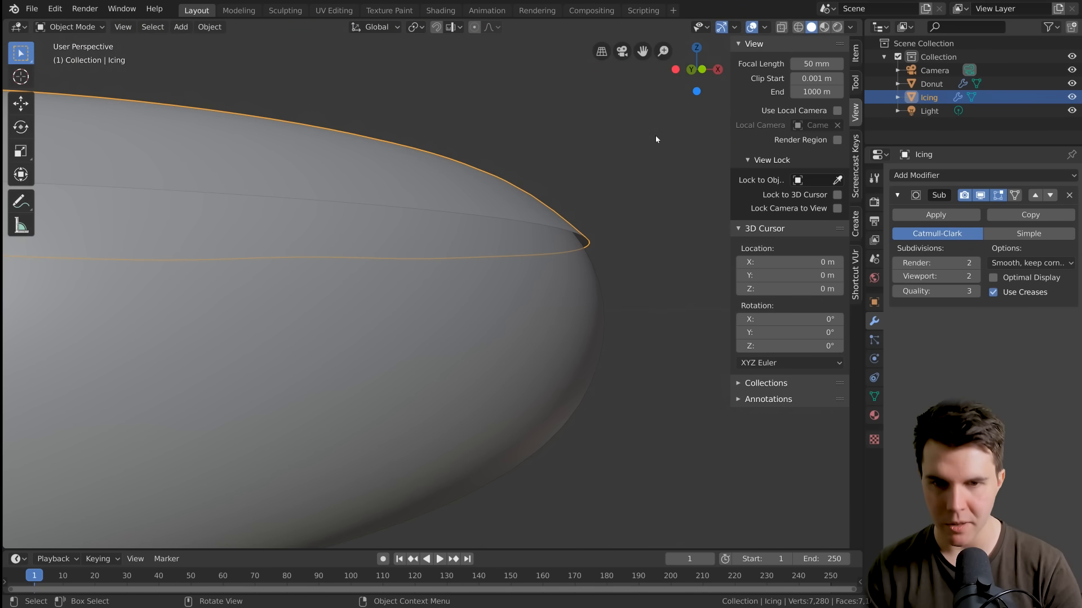
pyautogui.scroll(-3)
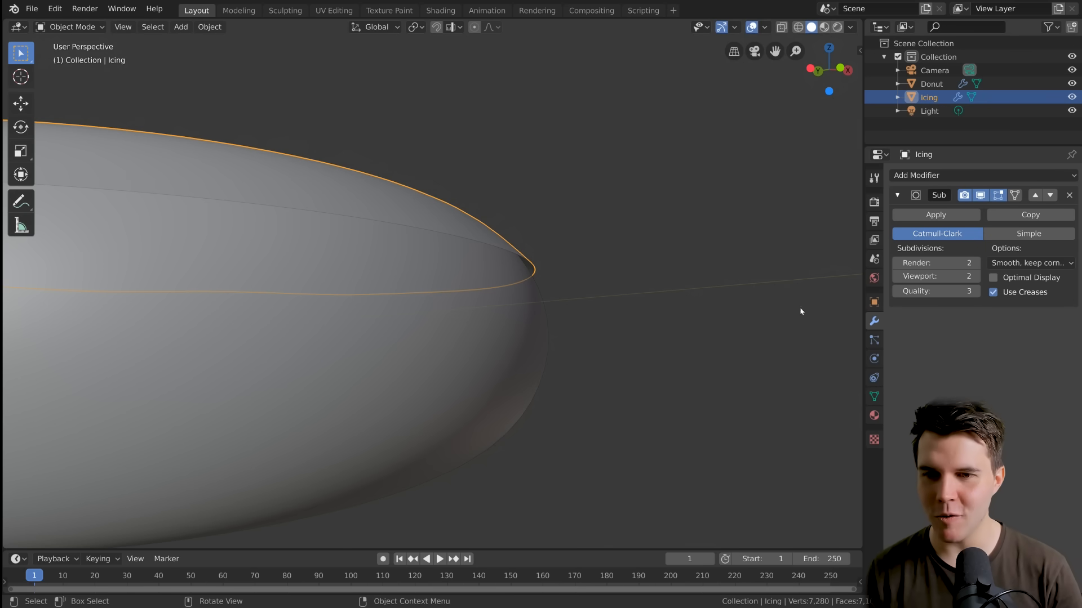
# - Add a Solidify modifier to the Icing from Modifier Properties
pyautogui.click(874, 321)
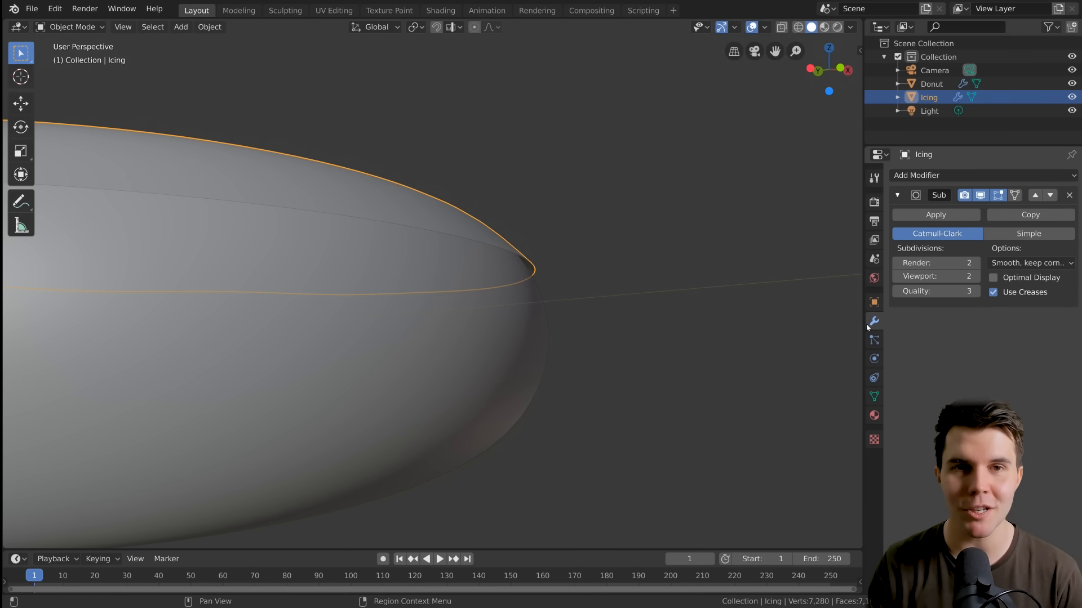
pyautogui.moveTo(806, 300)
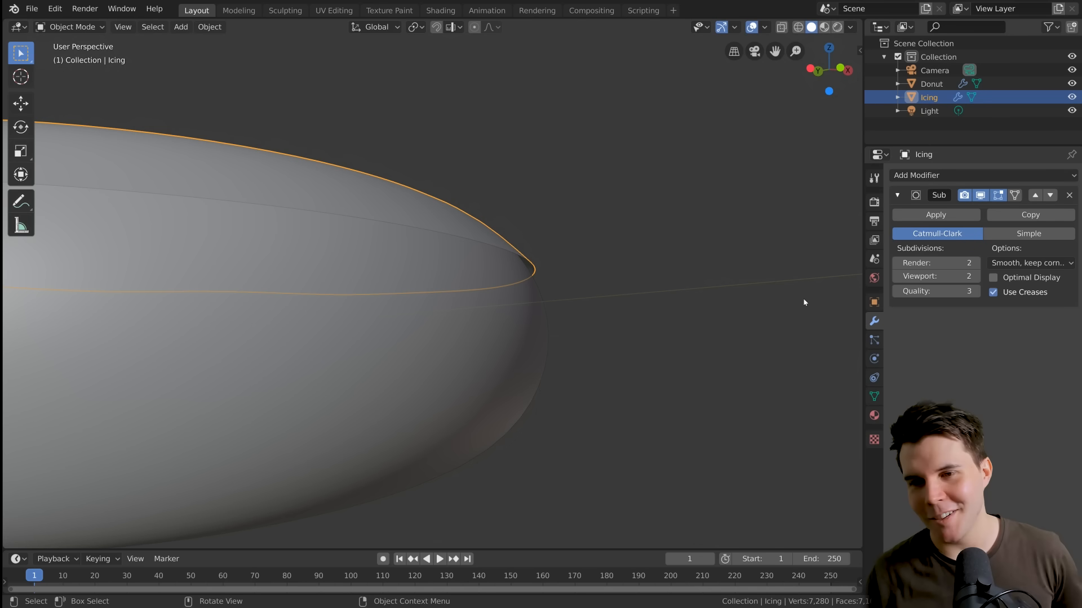
pyautogui.moveTo(532, 245)
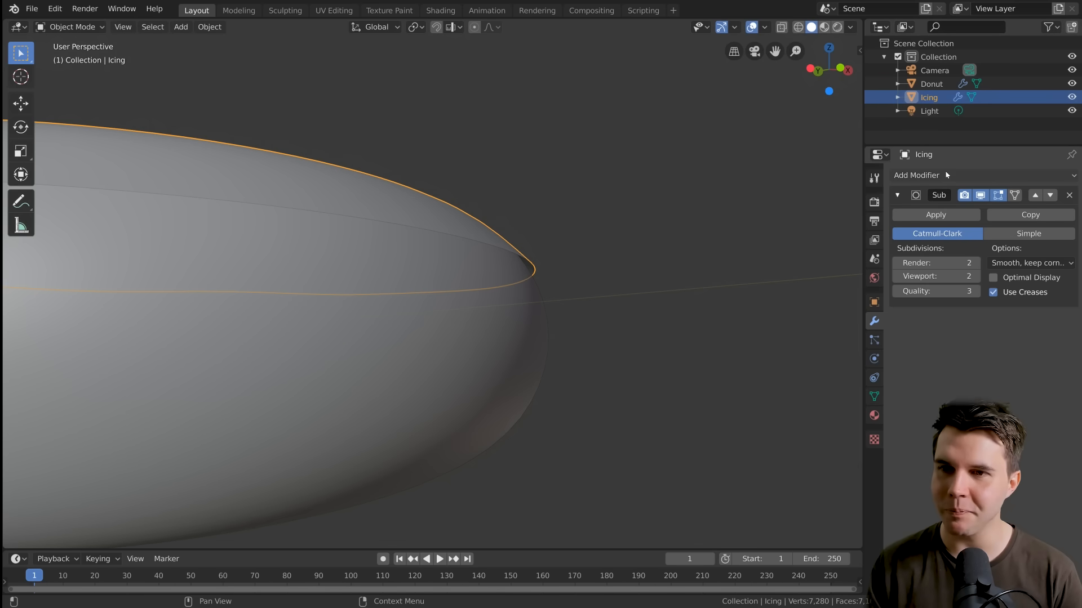
pyautogui.click(928, 175)
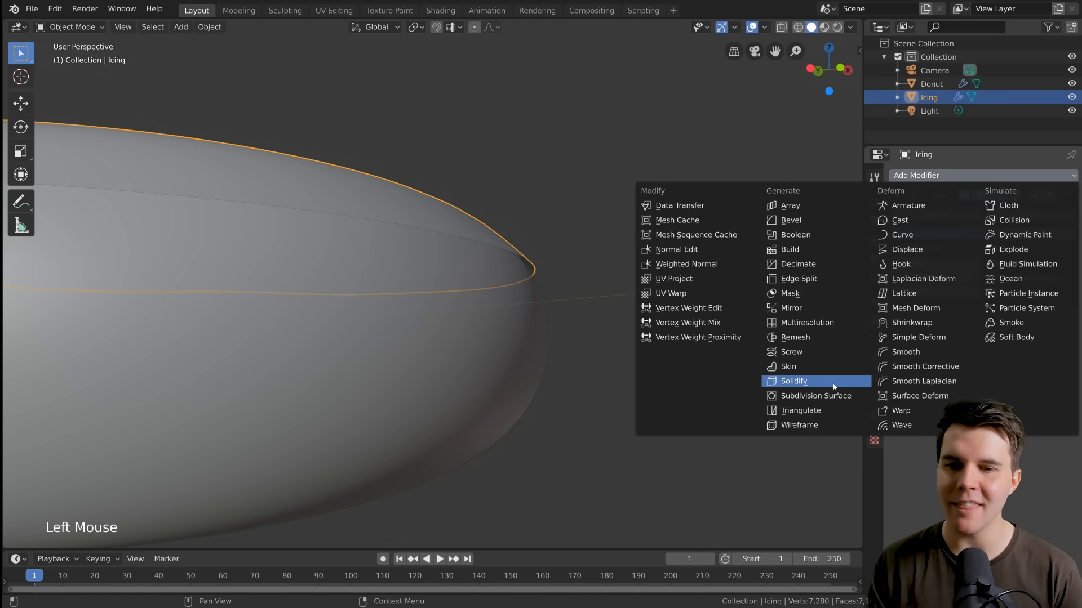
pyautogui.moveTo(815, 385)
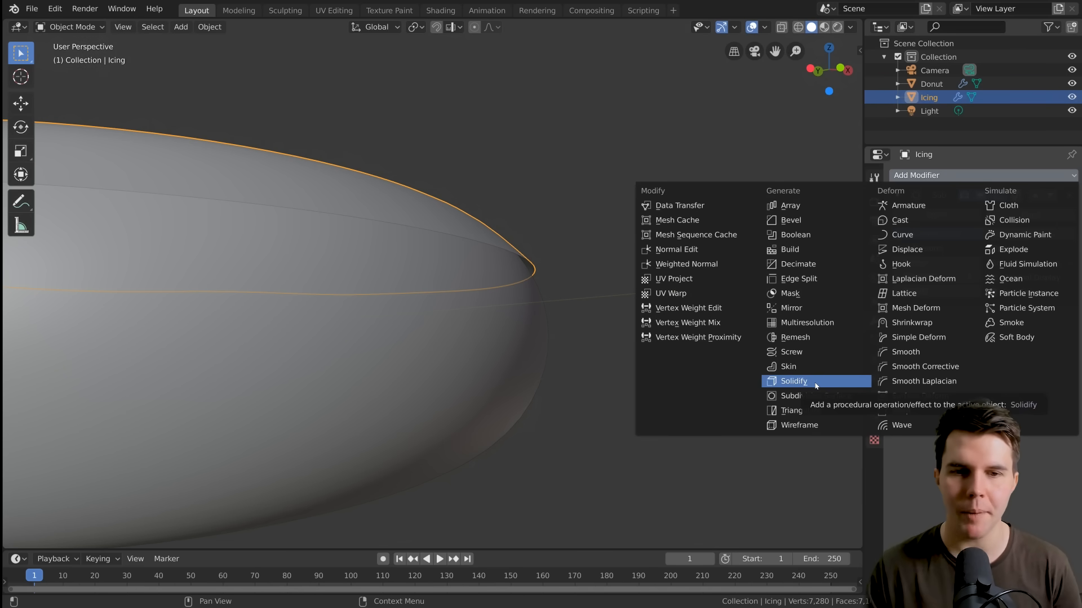
pyautogui.click(793, 381)
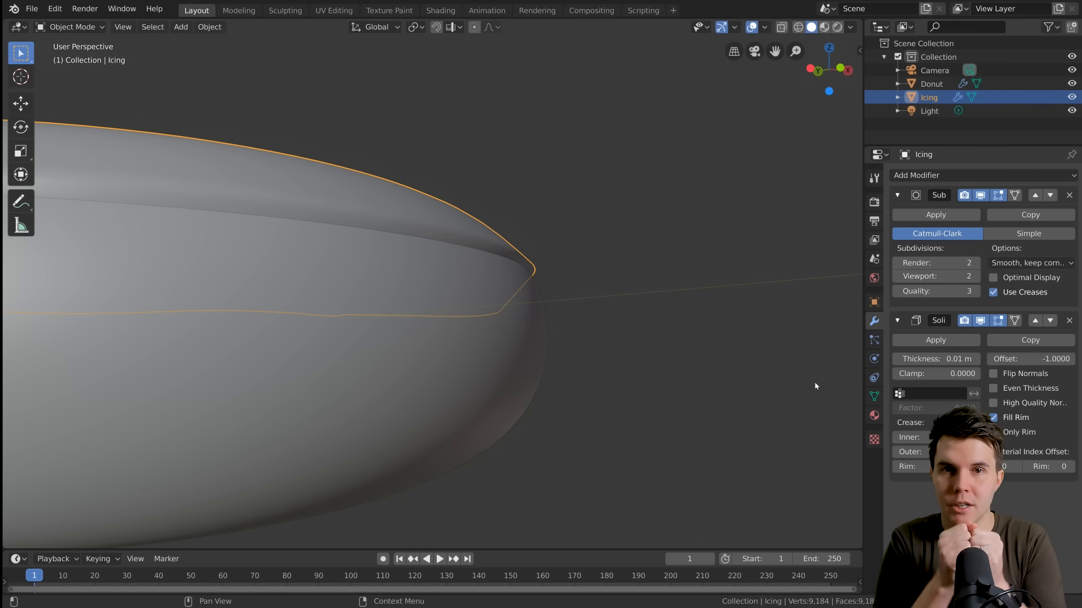
# - Set the Icing's Solidify offset to 1 and thickness to 0.0025 m
pyautogui.moveTo(814, 386); pyautogui.dragTo(678, 342)
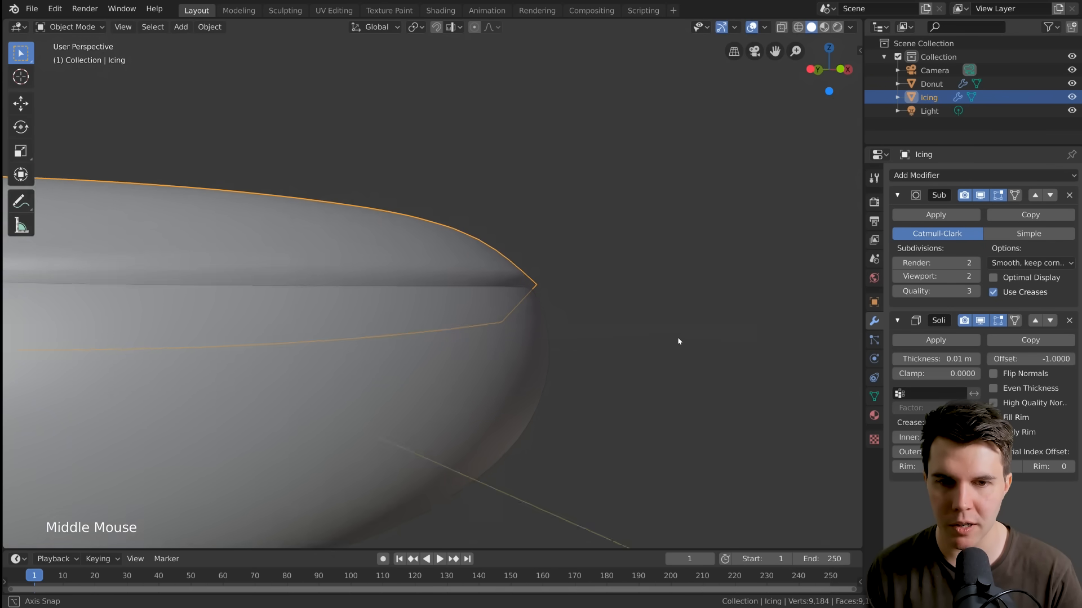
pyautogui.scroll(-3)
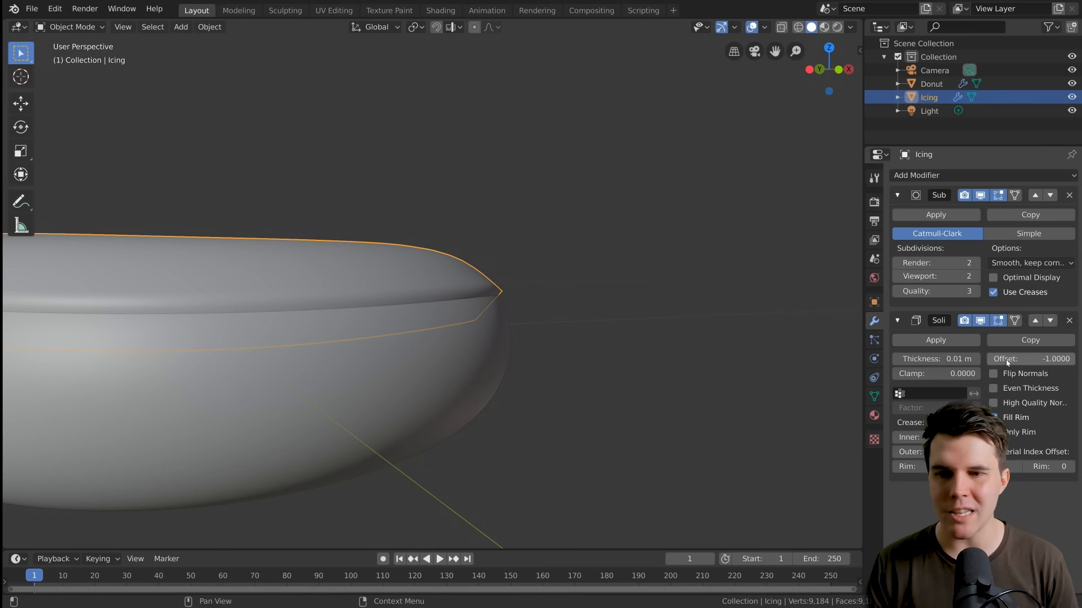
pyautogui.moveTo(1028, 359); pyautogui.dragTo(1000, 359)
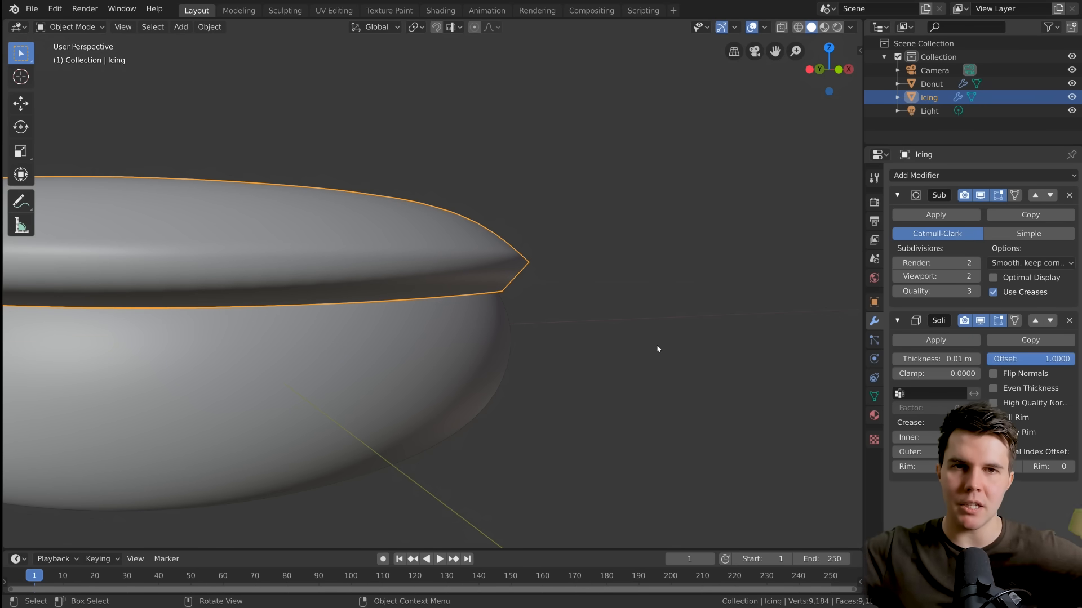
pyautogui.scroll(-3)
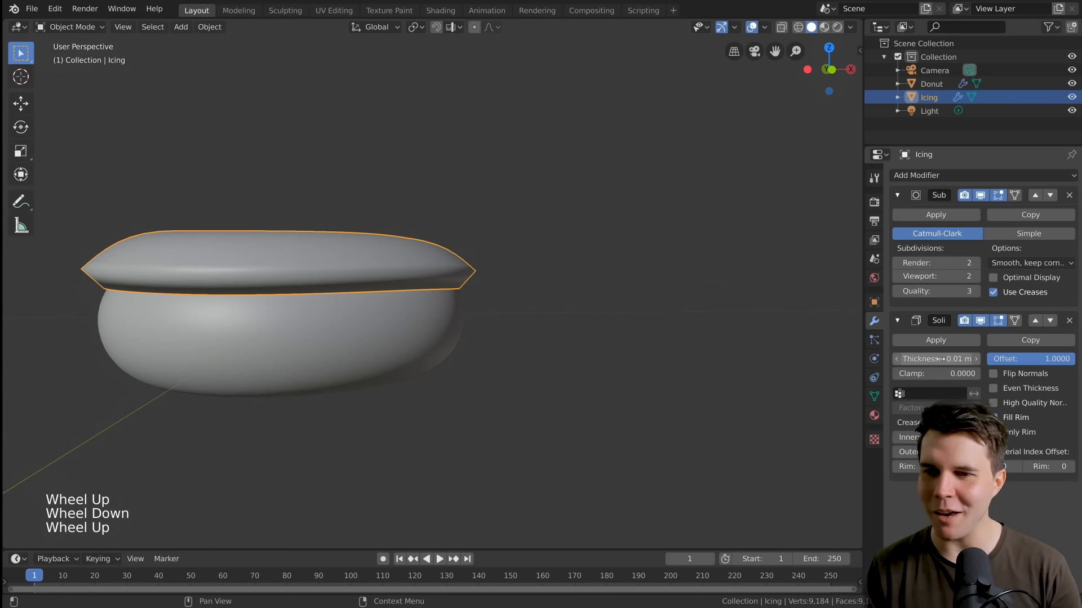
pyautogui.click(935, 359)
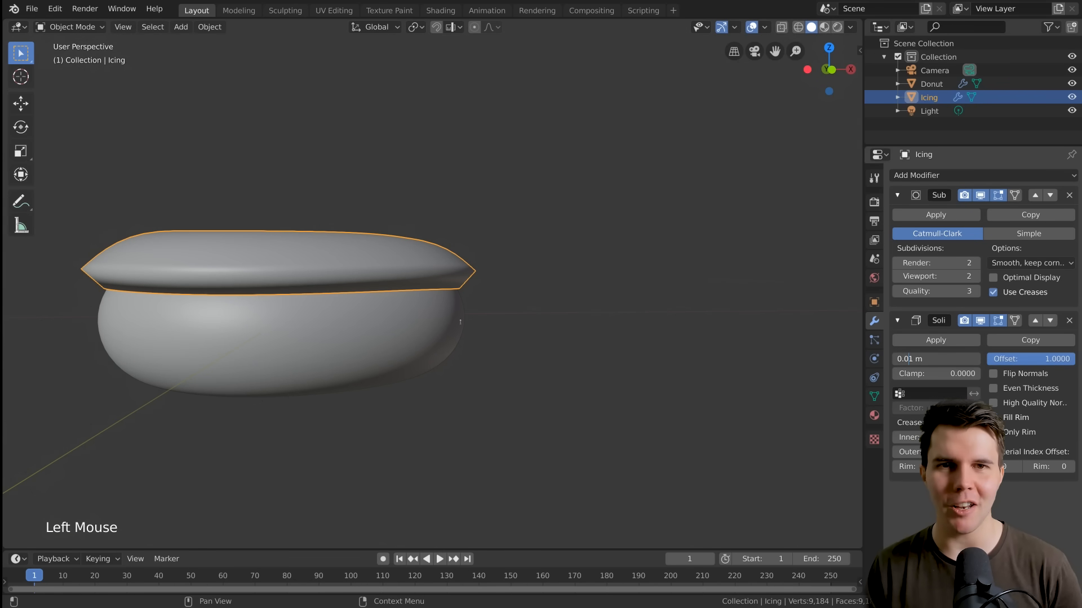
pyautogui.click(993, 418)
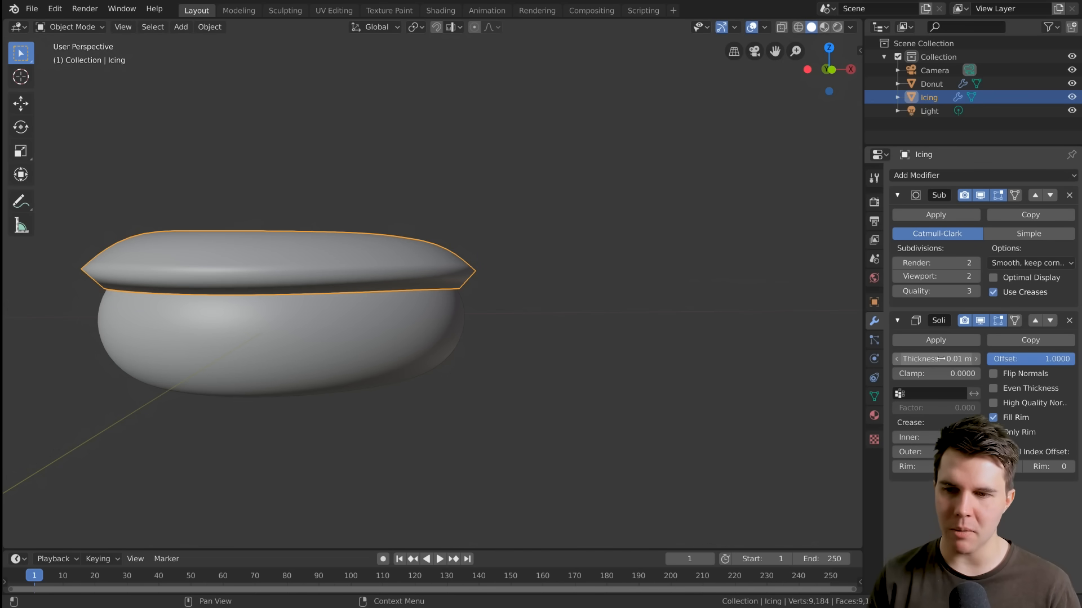
pyautogui.click(935, 358)
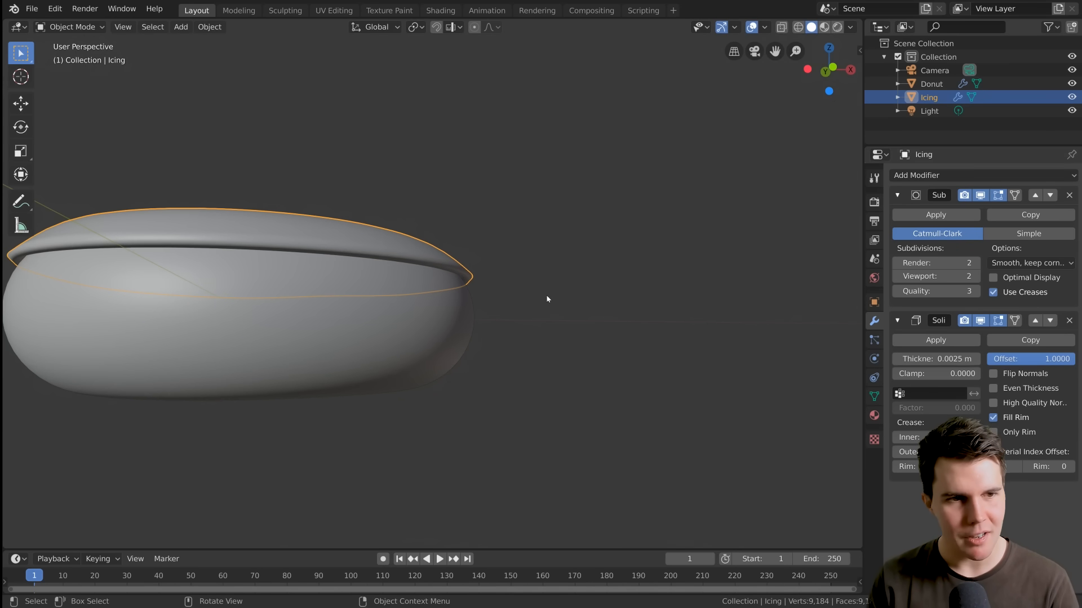
pyautogui.moveTo(547, 299); pyautogui.dragTo(531, 316)
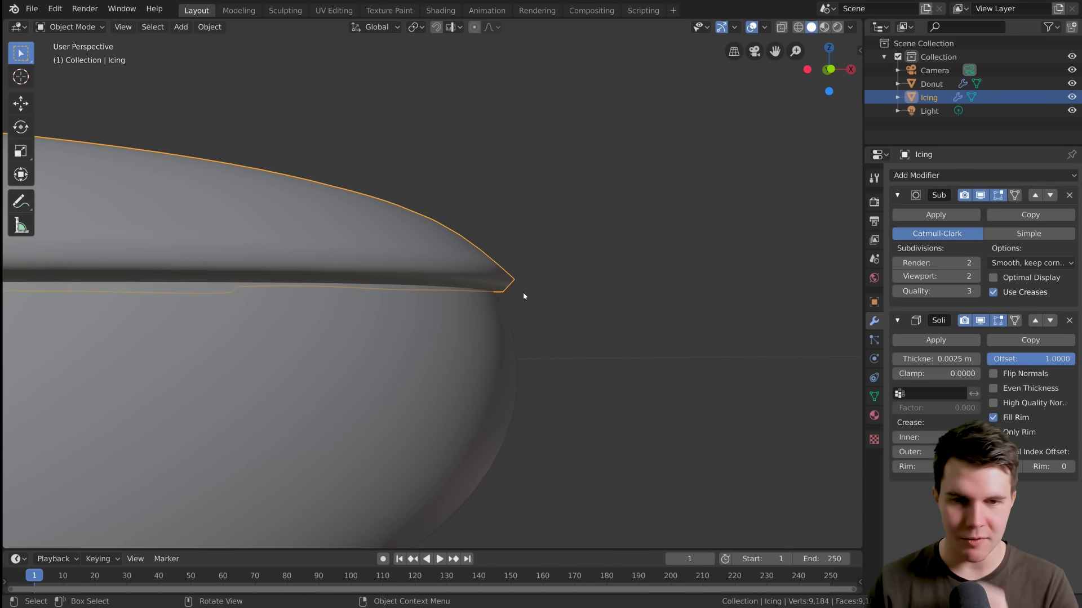
pyautogui.moveTo(630, 287)
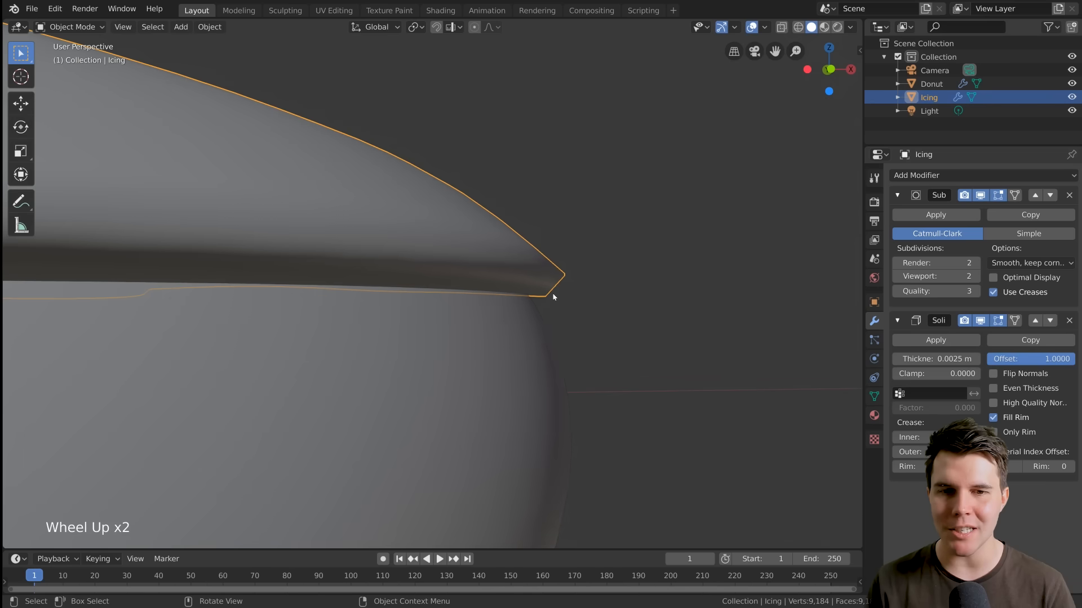
pyautogui.moveTo(565, 292)
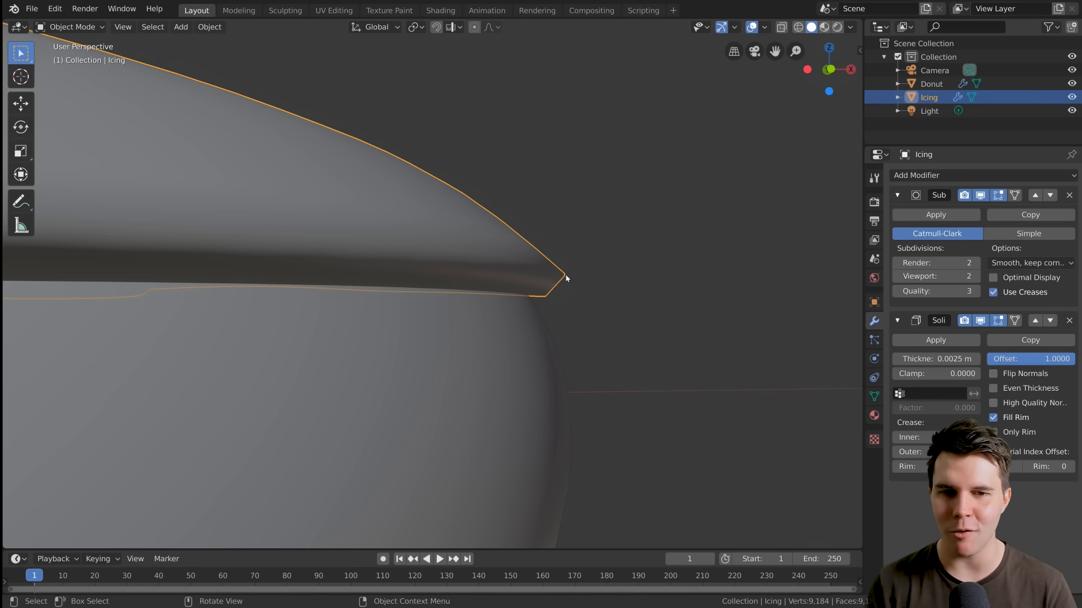
pyautogui.moveTo(756, 332)
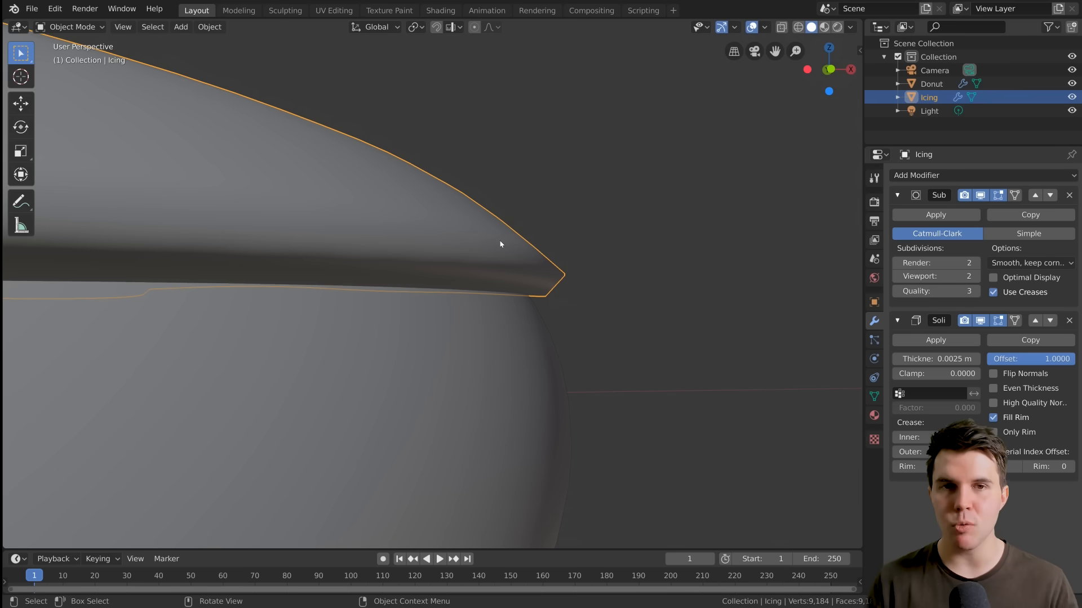
pyautogui.moveTo(760, 216)
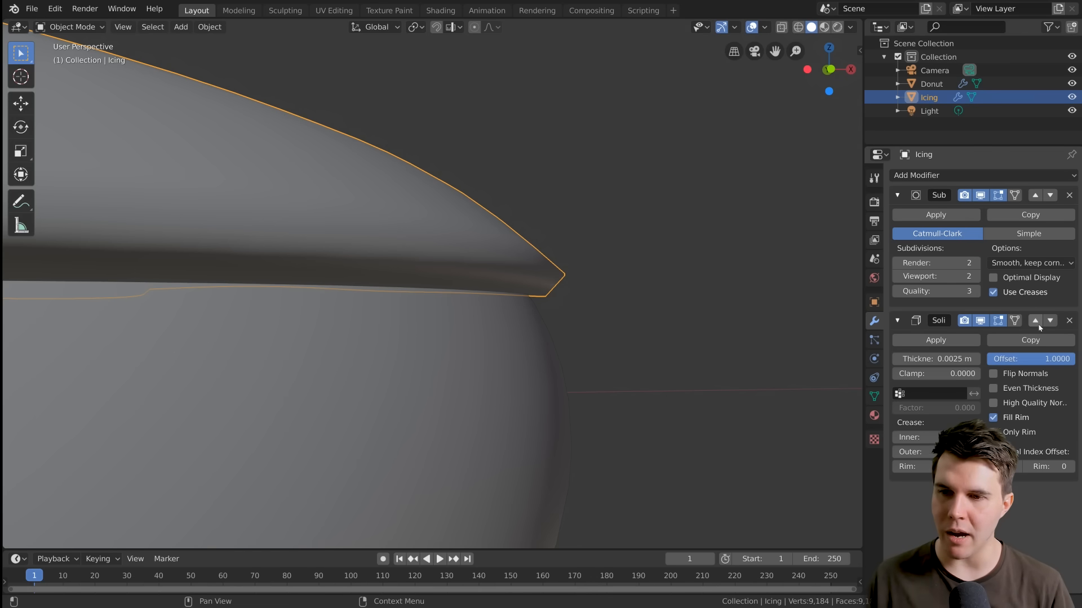
pyautogui.moveTo(1035, 320)
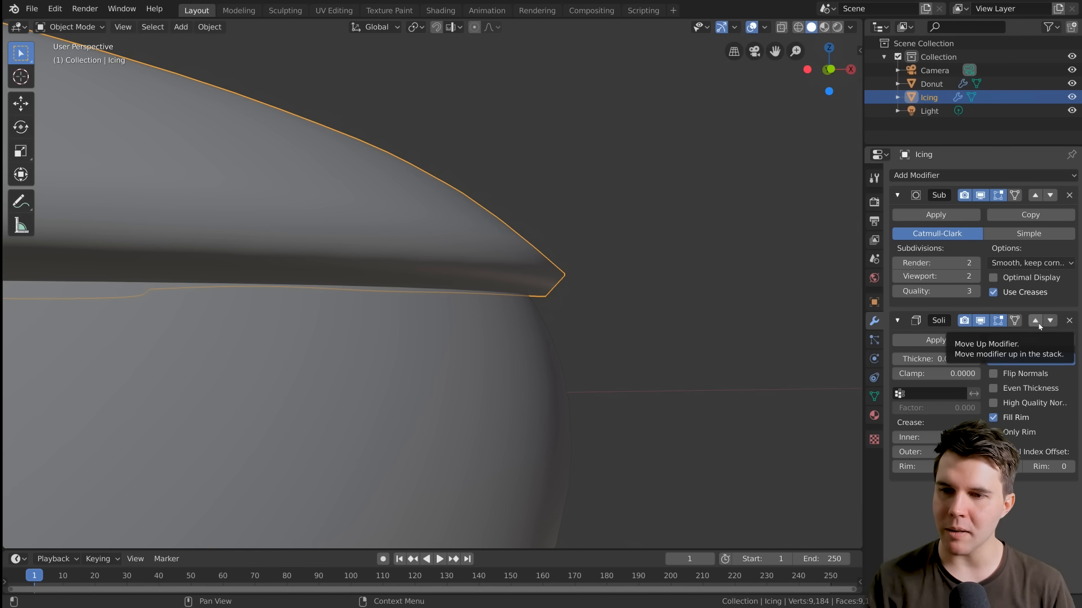
# - Move Solidify above Subdivision Surface, then orbit to view the rounded icing from above
pyautogui.click(1034, 321)
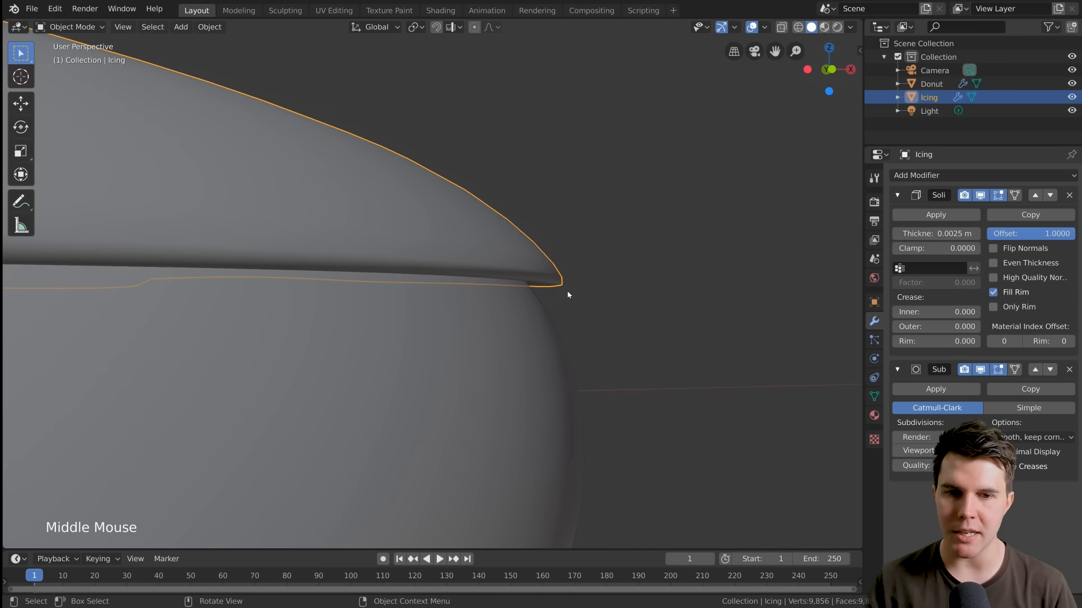
pyautogui.scroll(-3)
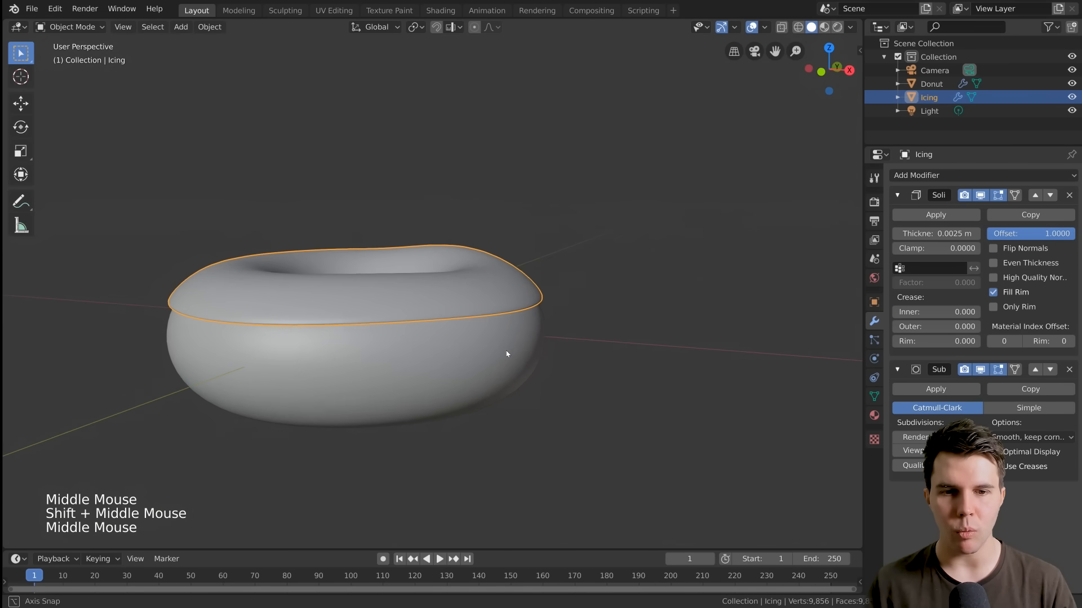
pyautogui.moveTo(507, 354); pyautogui.dragTo(441, 276)
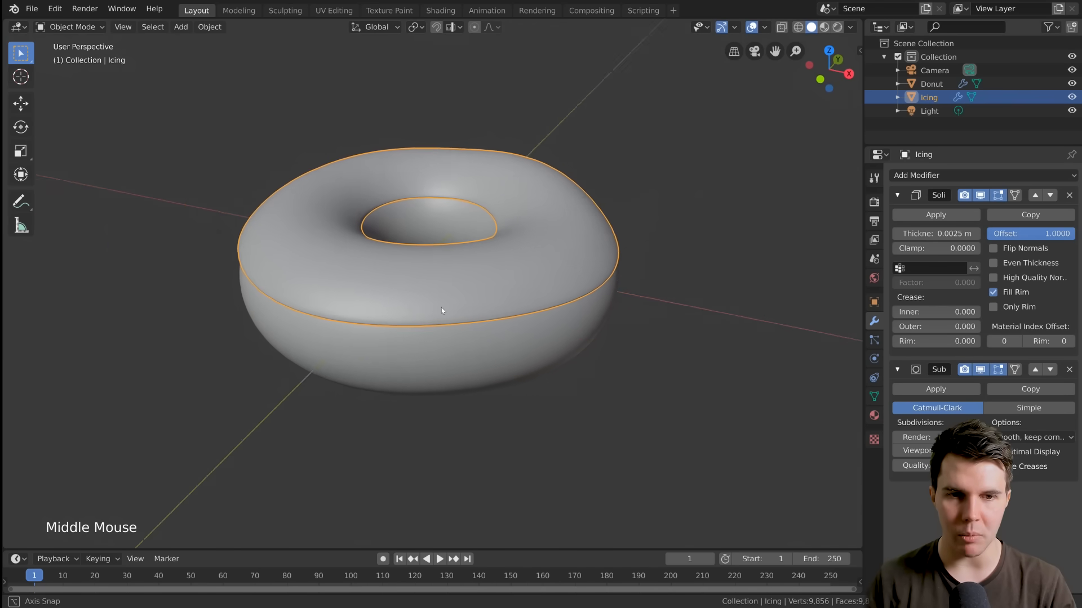
pyautogui.moveTo(442, 311); pyautogui.dragTo(697, 292)
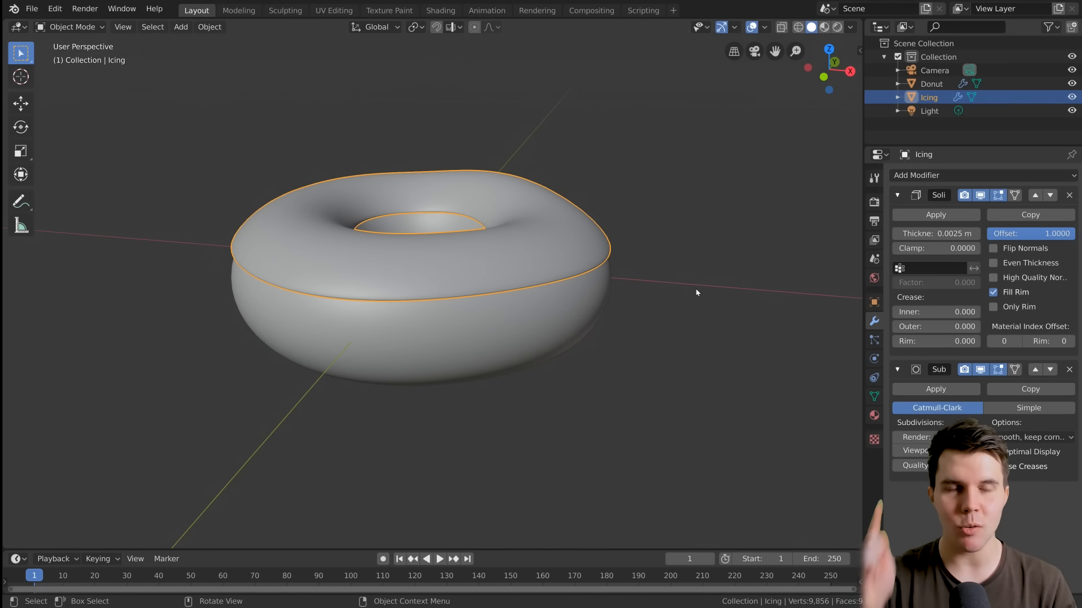